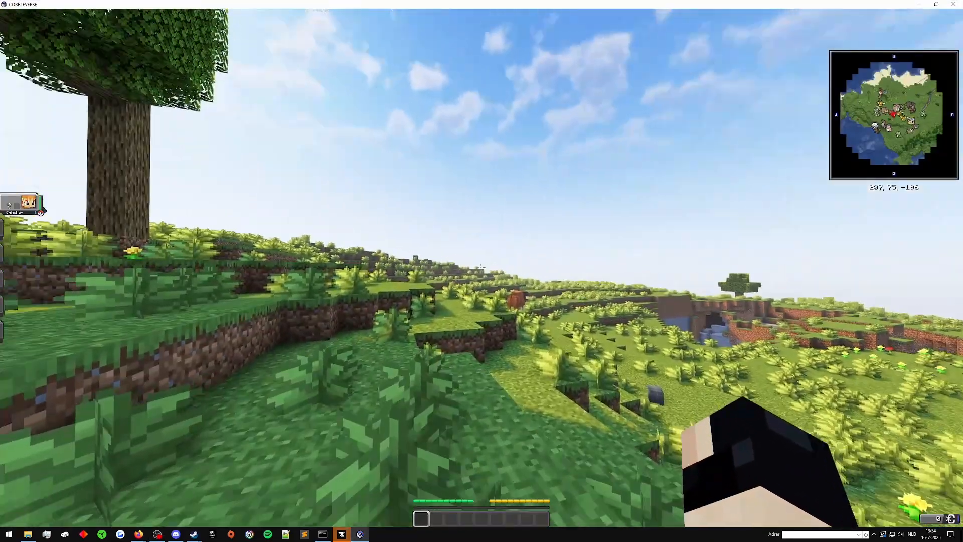
# Delete the Playit.gg server entry, leaving Localhost unchanged in the multiplayer list.
pyautogui.press('Escape')
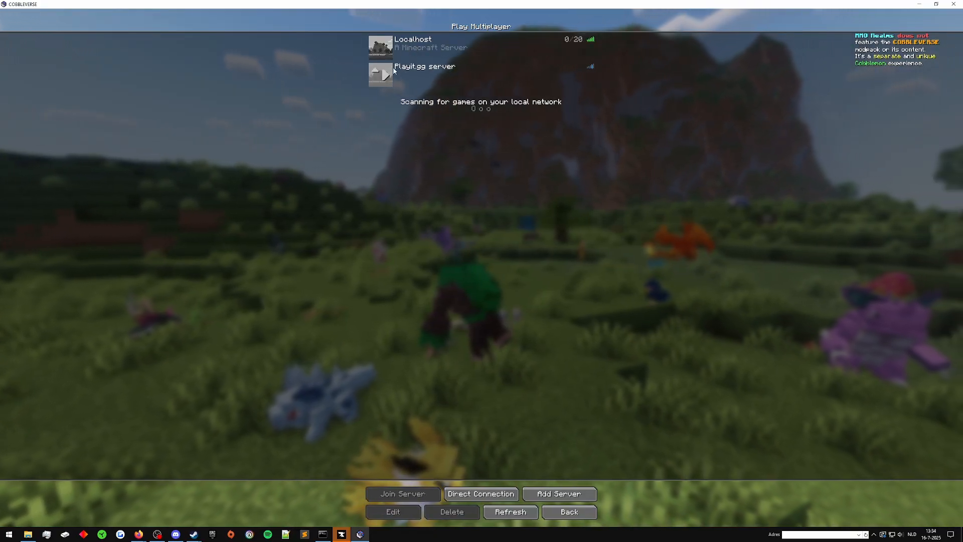
pyautogui.click(481, 74)
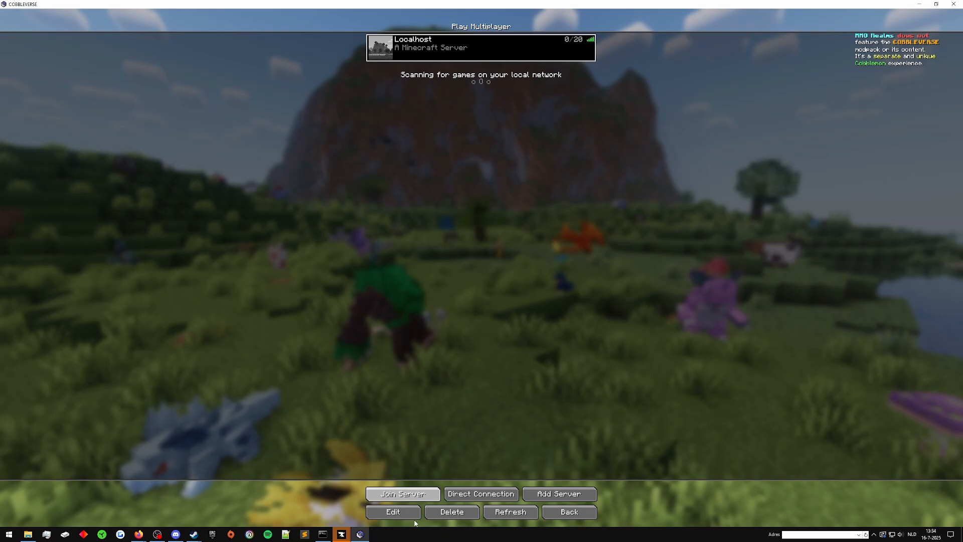
pyautogui.click(392, 512)
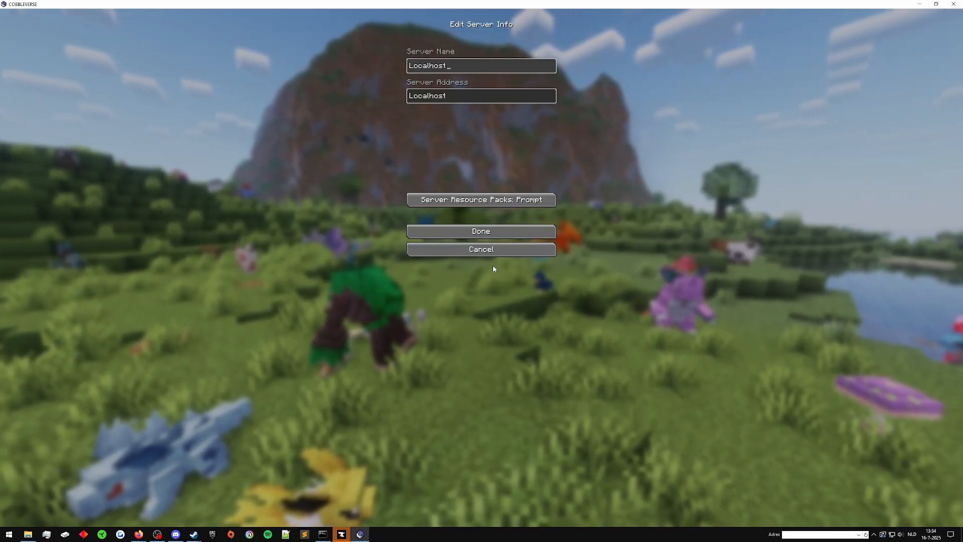
pyautogui.click(480, 231)
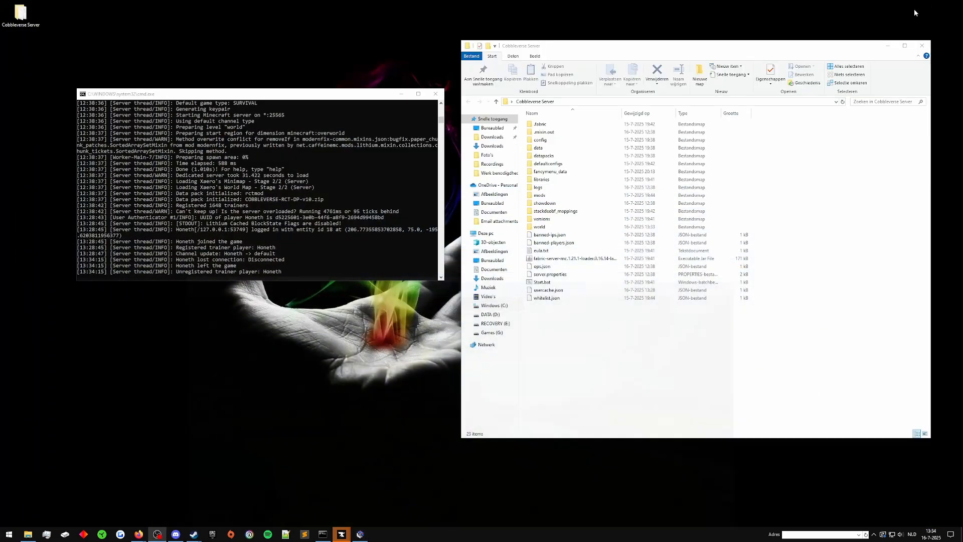
# Close the Cobbleverse Server folder window.
pyautogui.click(542, 281)
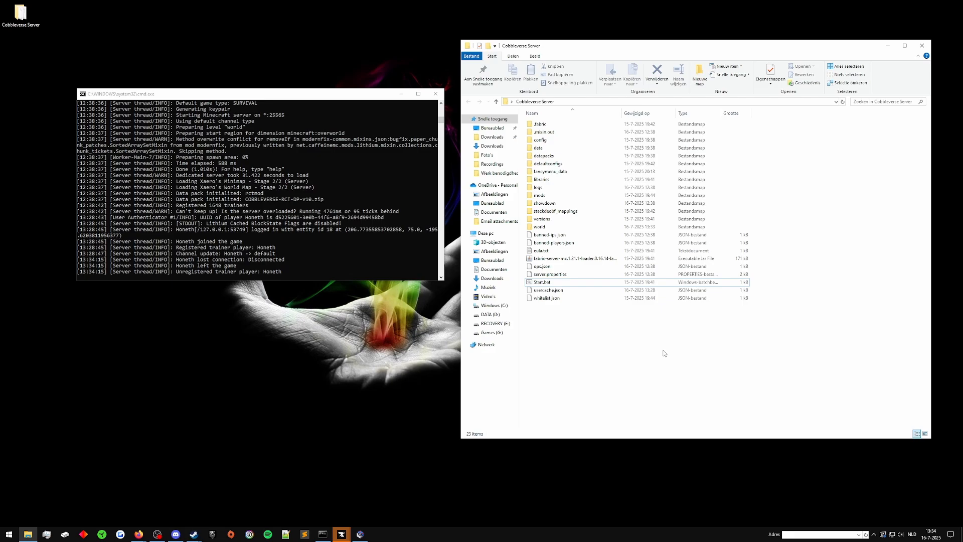
pyautogui.moveTo(146, 335)
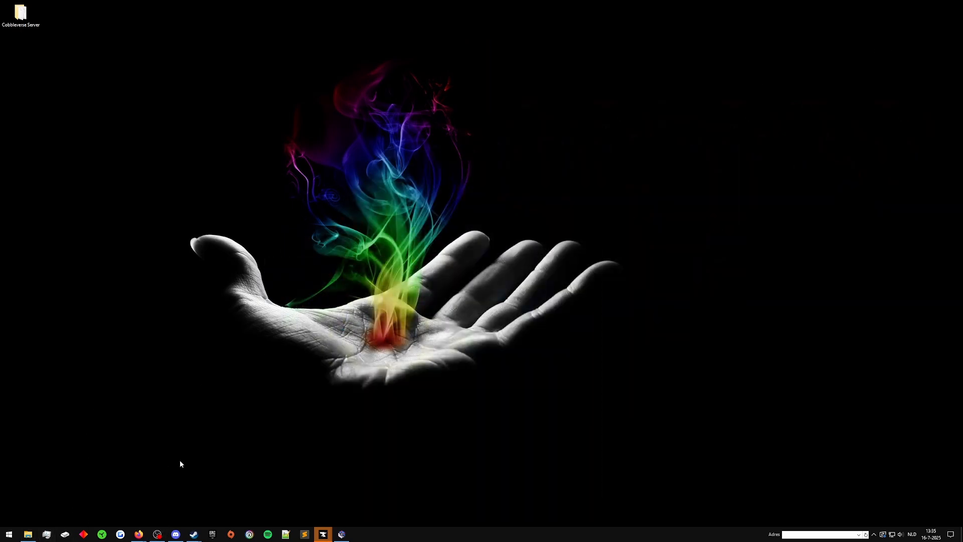
pyautogui.moveTo(284, 397)
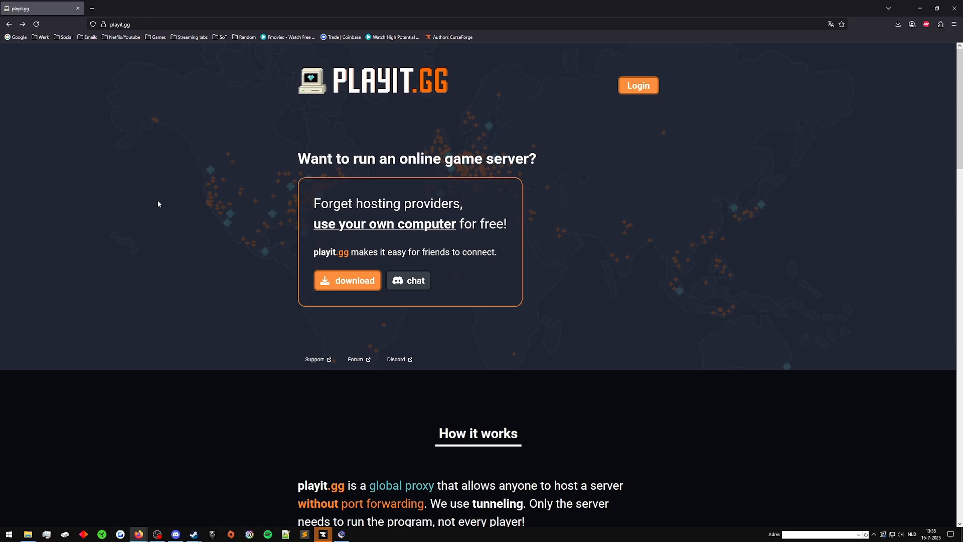
pyautogui.moveTo(287, 151)
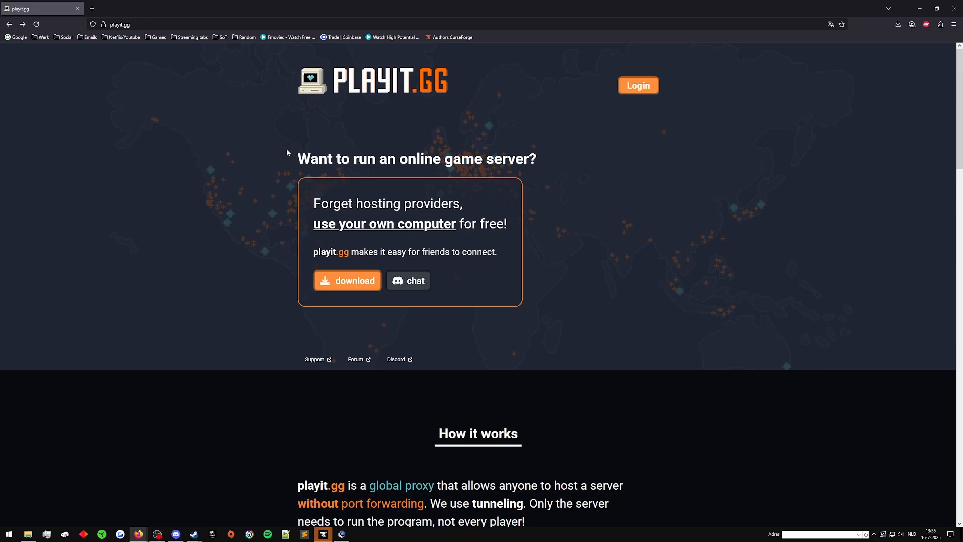
pyautogui.moveTo(417, 159)
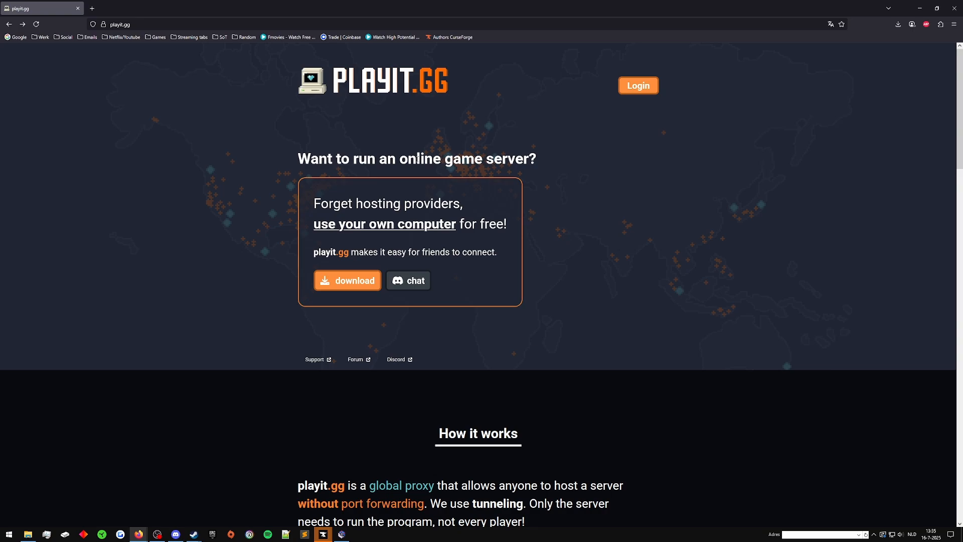
pyautogui.moveTo(656, 244)
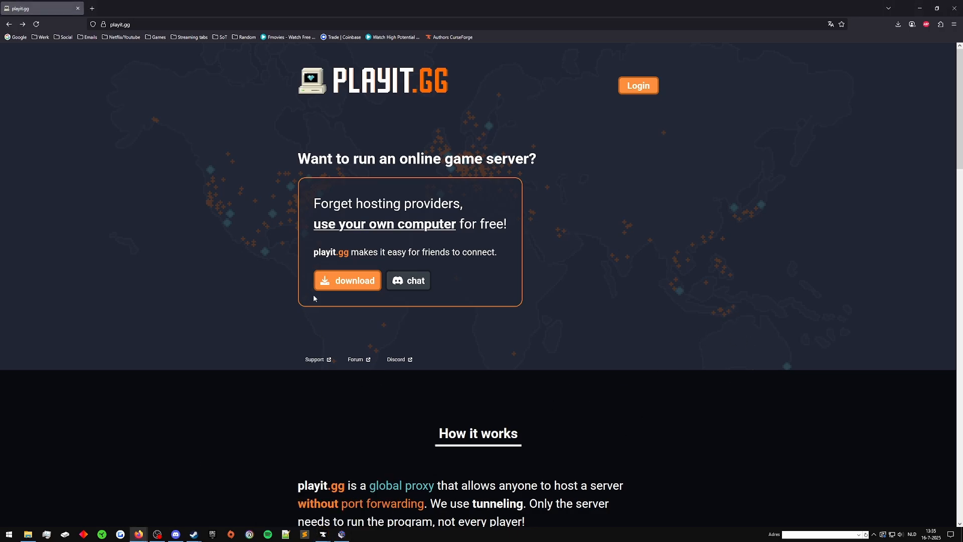
# Scroll the playit.gg homepage down to the How it works explanation.
pyautogui.scroll(-3)
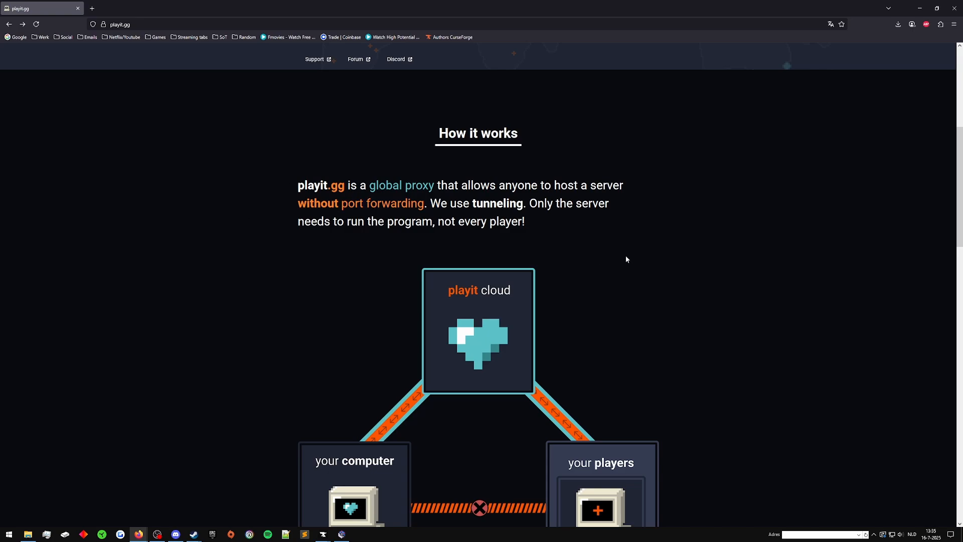
pyautogui.moveTo(808, 248)
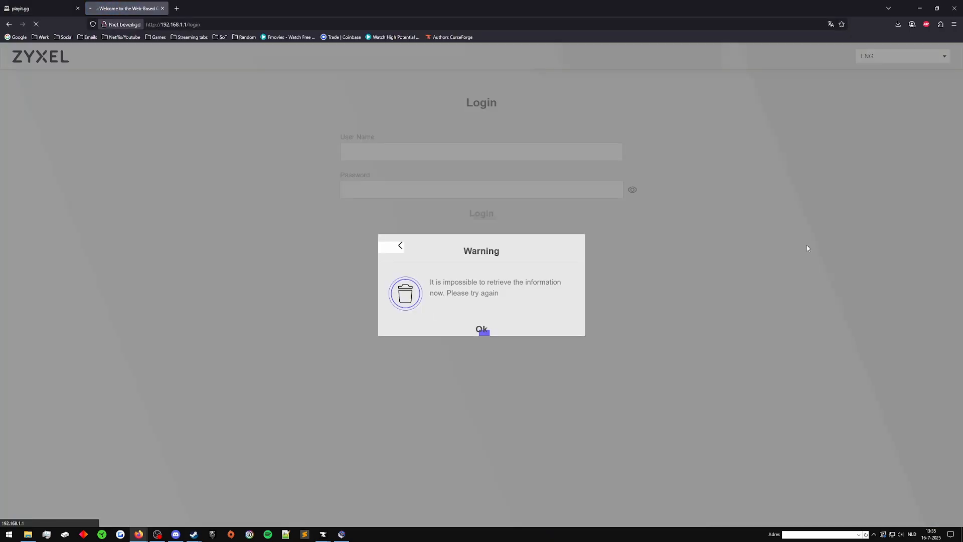
# Dismiss the Zyxel router's information retrieval warning.
pyautogui.click(480, 330)
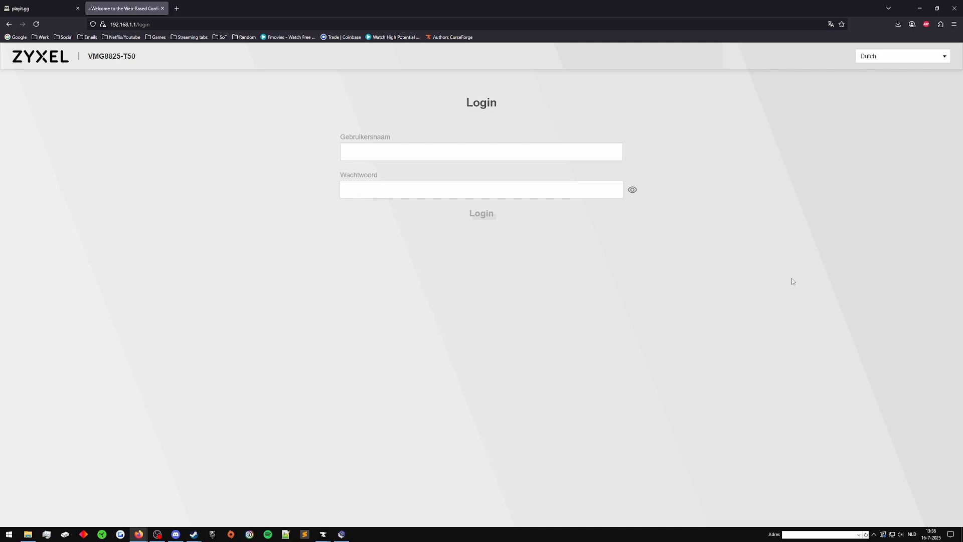
pyautogui.moveTo(805, 254)
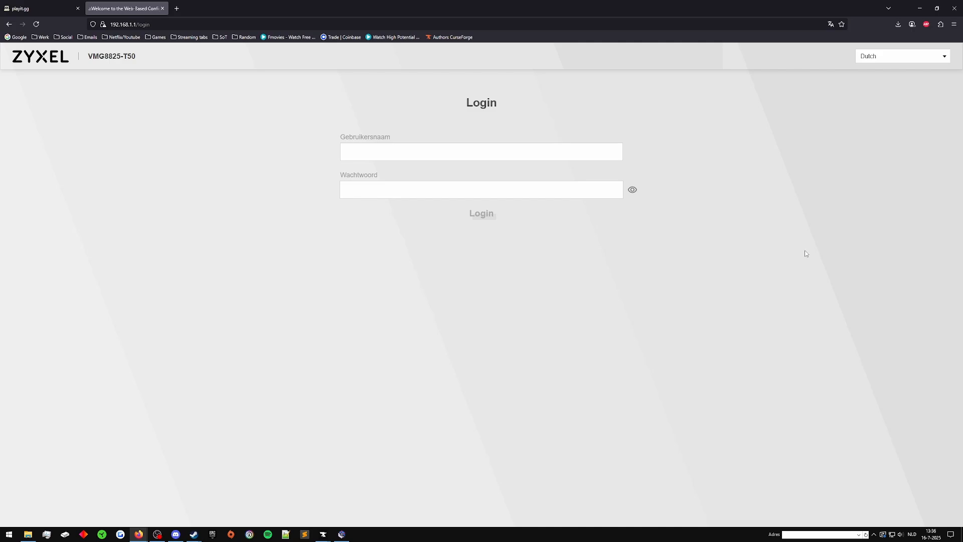
pyautogui.moveTo(803, 278)
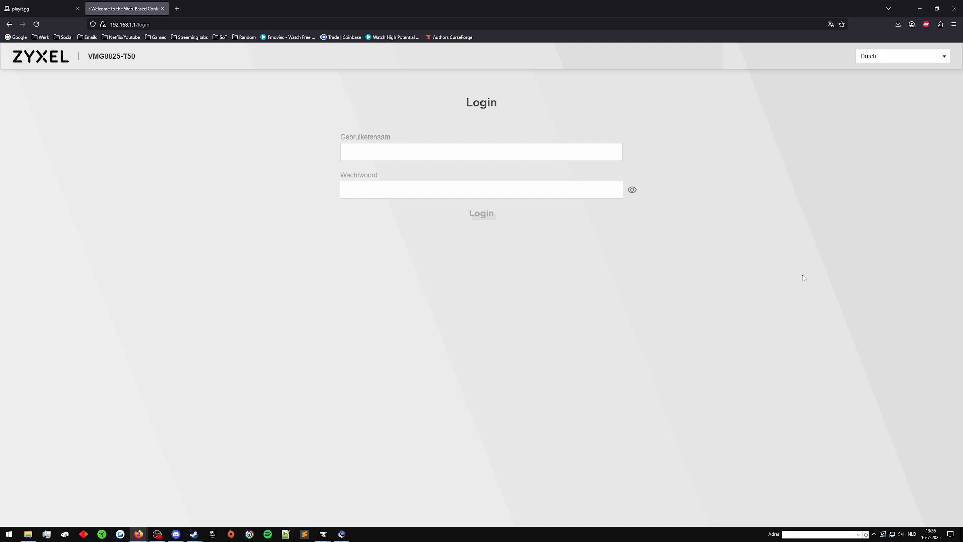
pyautogui.moveTo(839, 261)
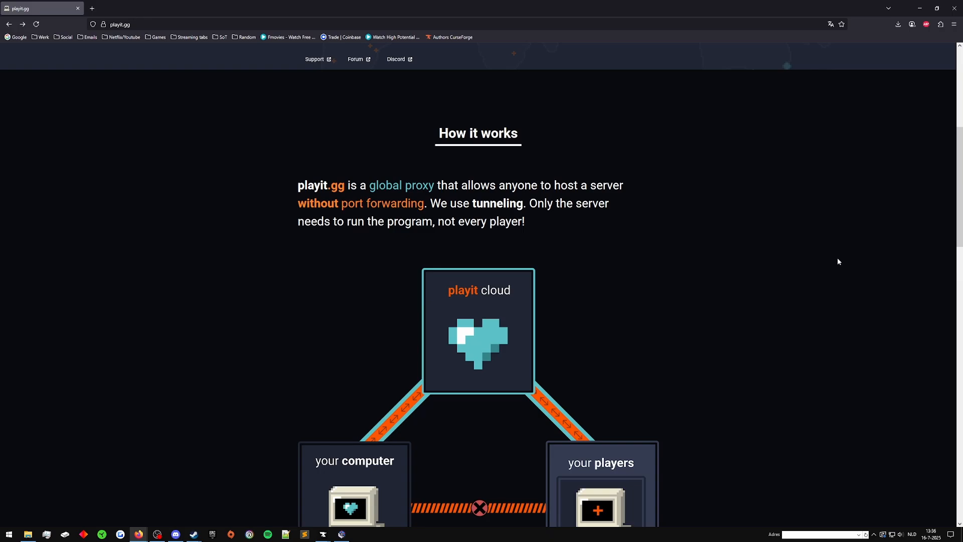
pyautogui.moveTo(607, 259)
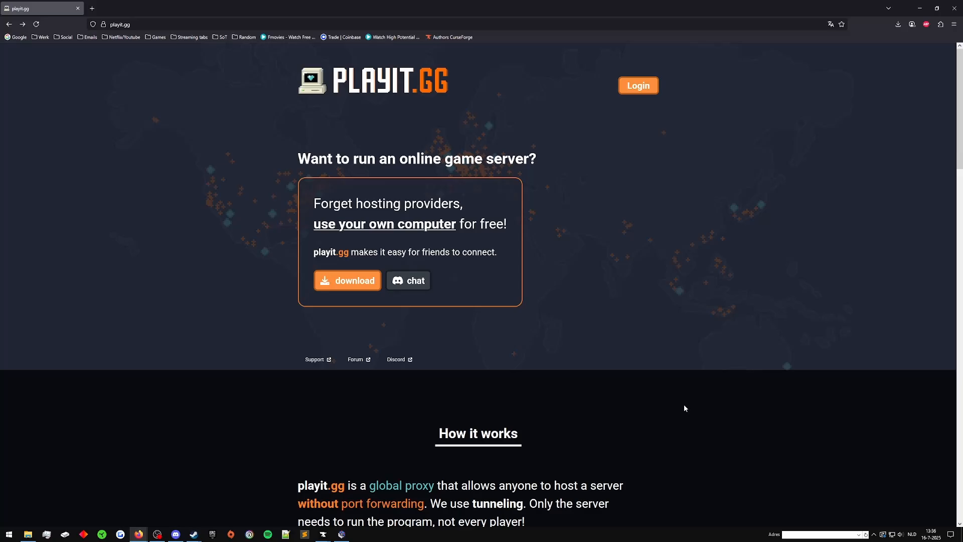
# Download the 64-bit Windows playit.gg installer and install it with default features.
pyautogui.click(347, 280)
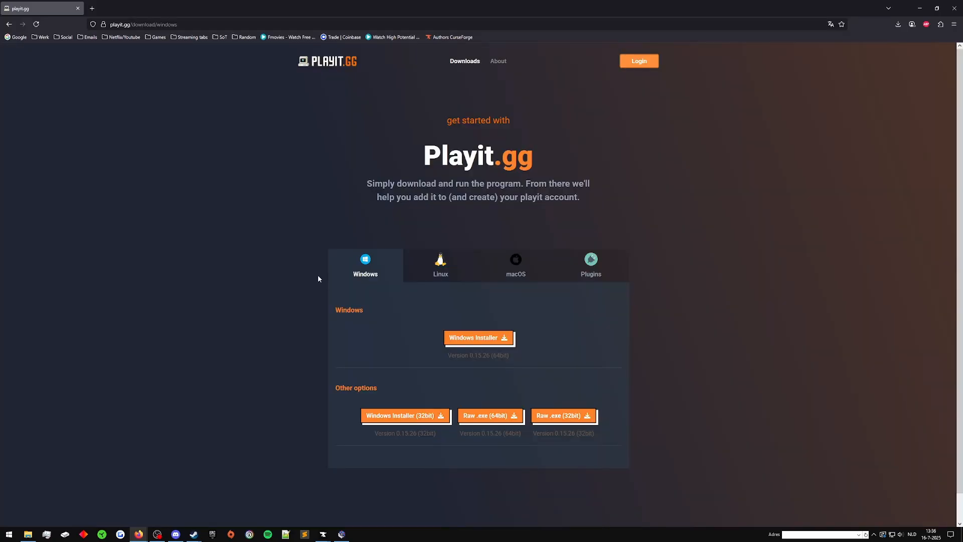
pyautogui.click(477, 337)
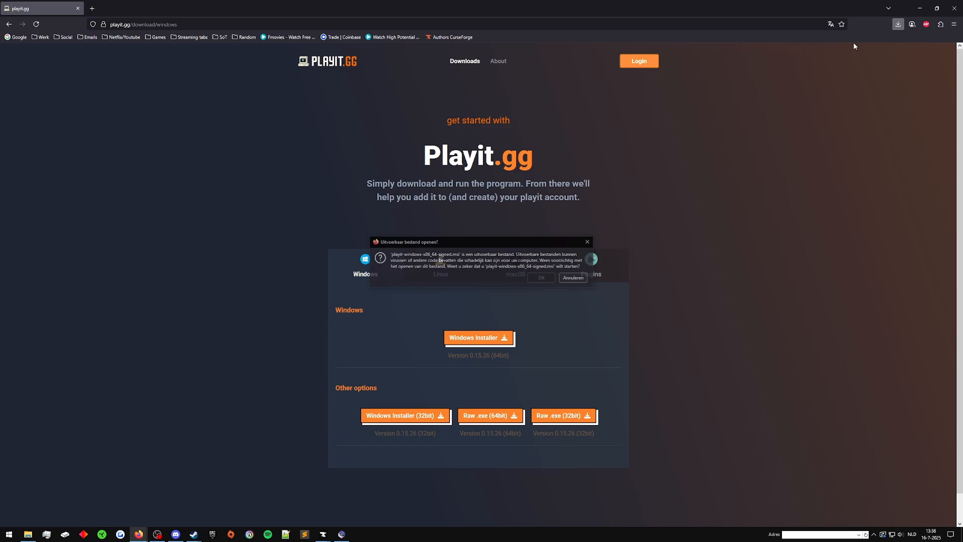
pyautogui.click(539, 278)
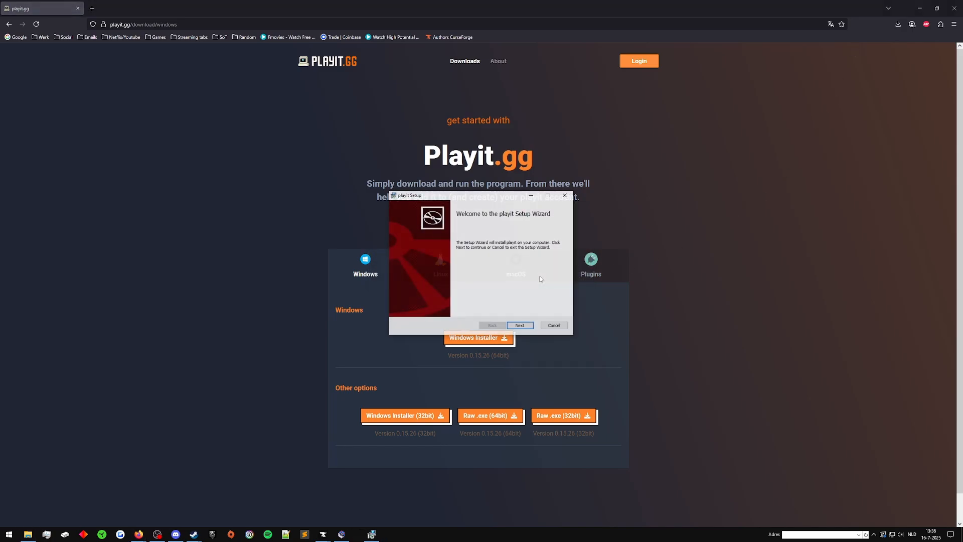
pyautogui.click(518, 325)
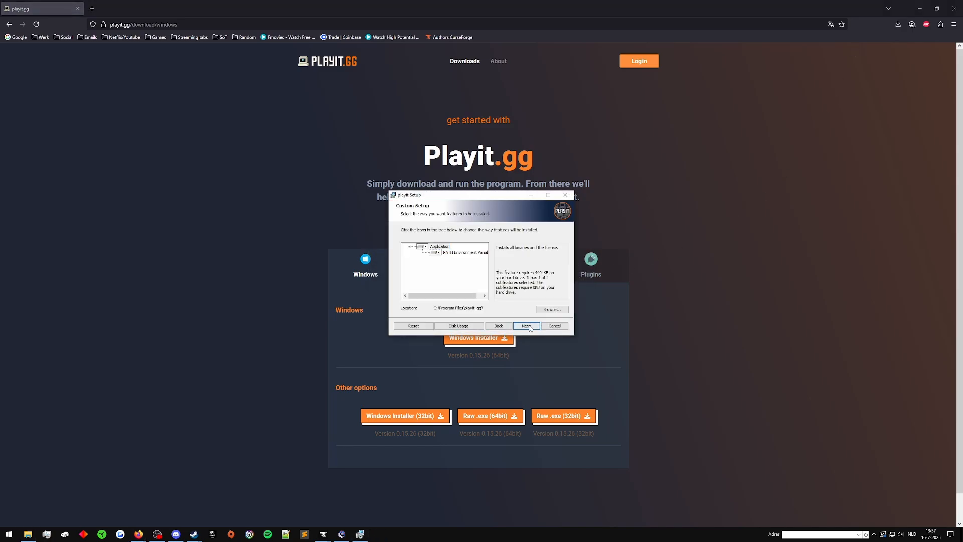
pyautogui.click(525, 325)
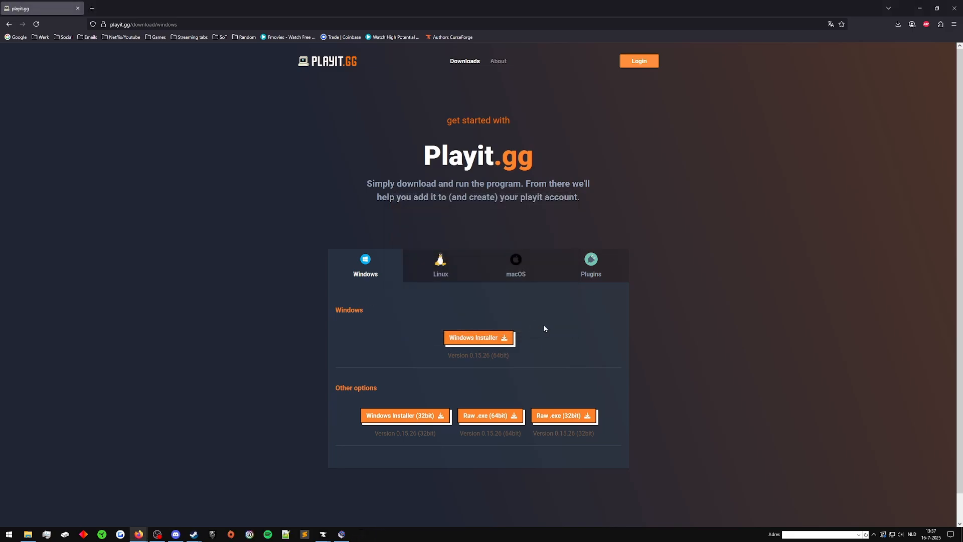
pyautogui.moveTo(744, 337)
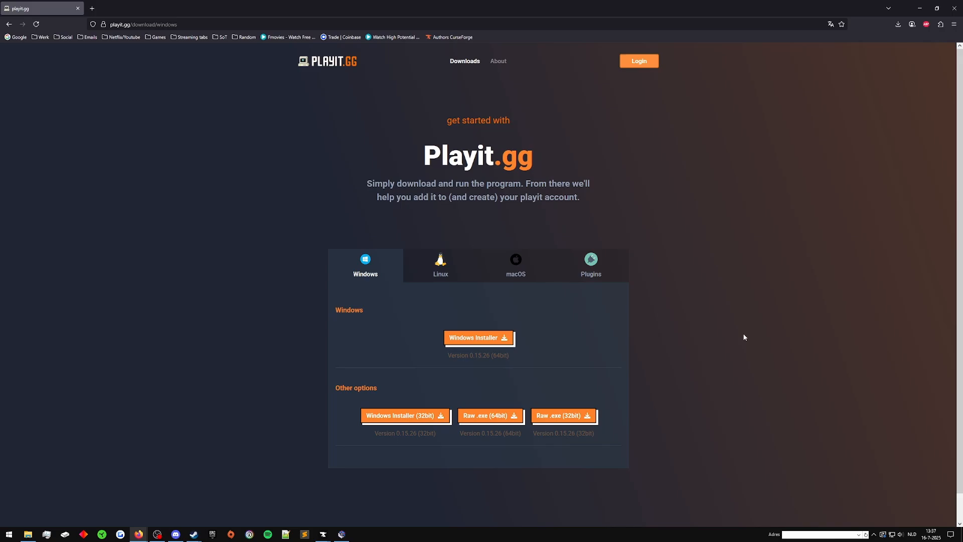
pyautogui.moveTo(379, 285)
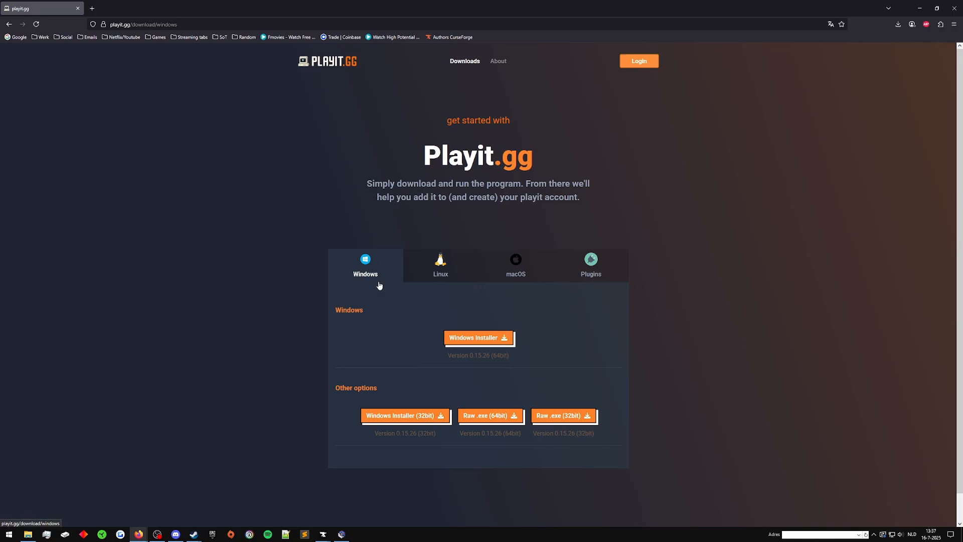
# Browse the Linux and Minecraft plugin download tabs, returning to the Windows options.
pyautogui.click(440, 264)
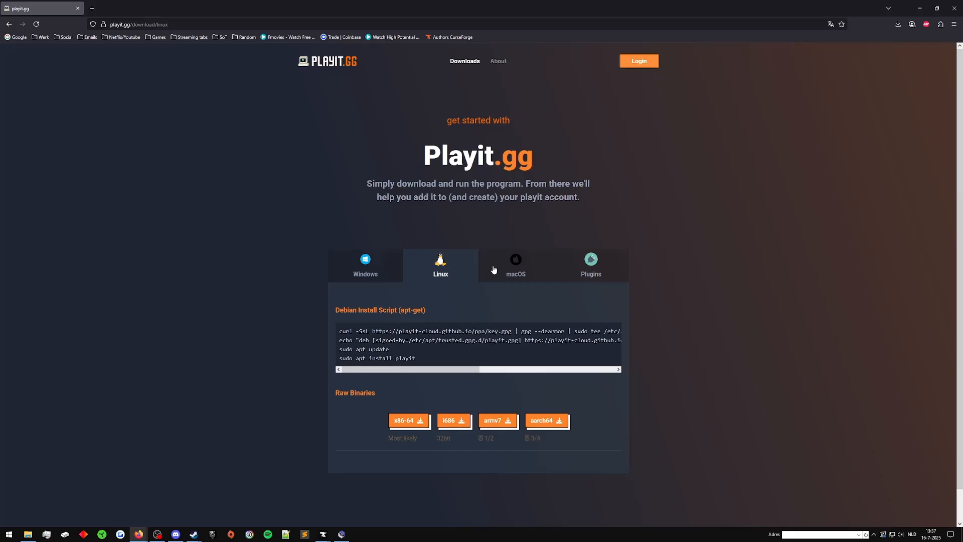
pyautogui.click(365, 265)
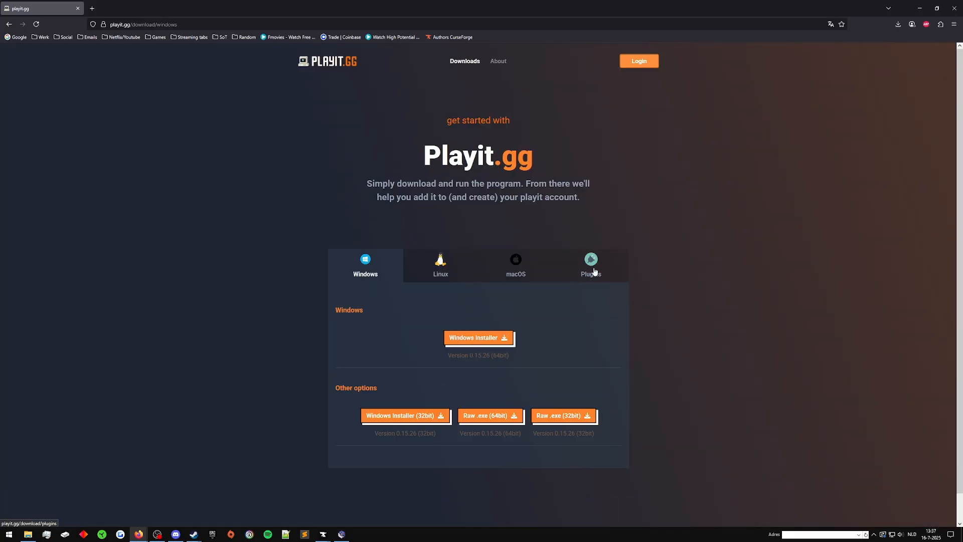
pyautogui.click(590, 265)
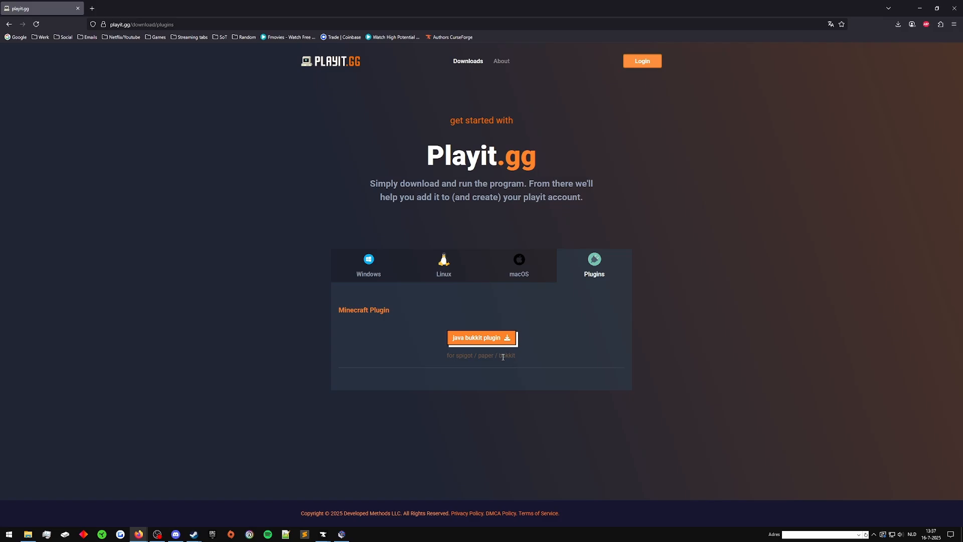
pyautogui.moveTo(121, 522)
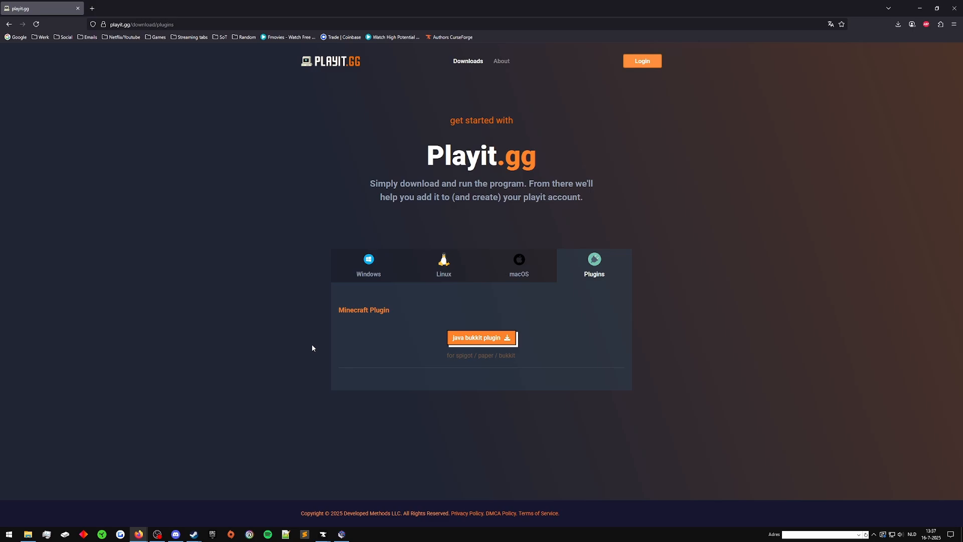
pyautogui.click(368, 265)
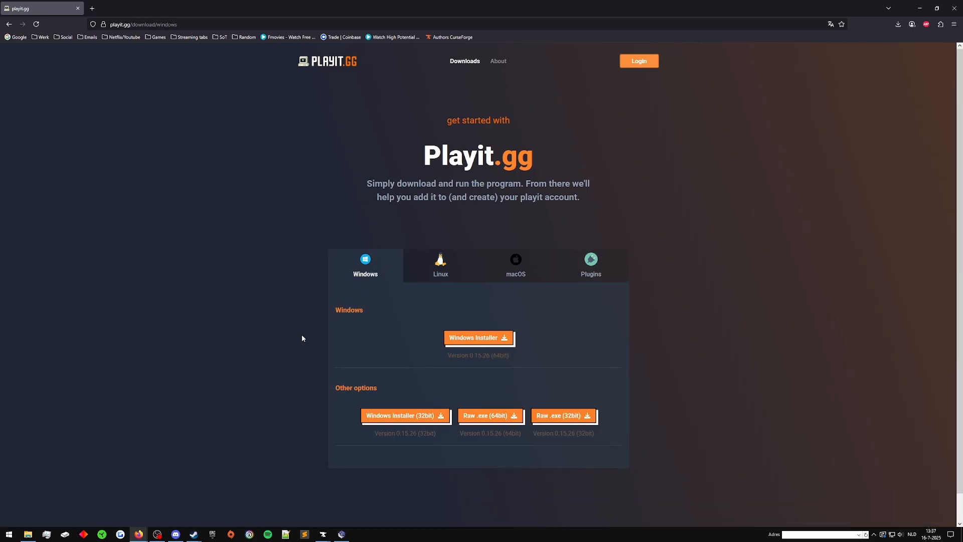
pyautogui.moveTo(920, 8)
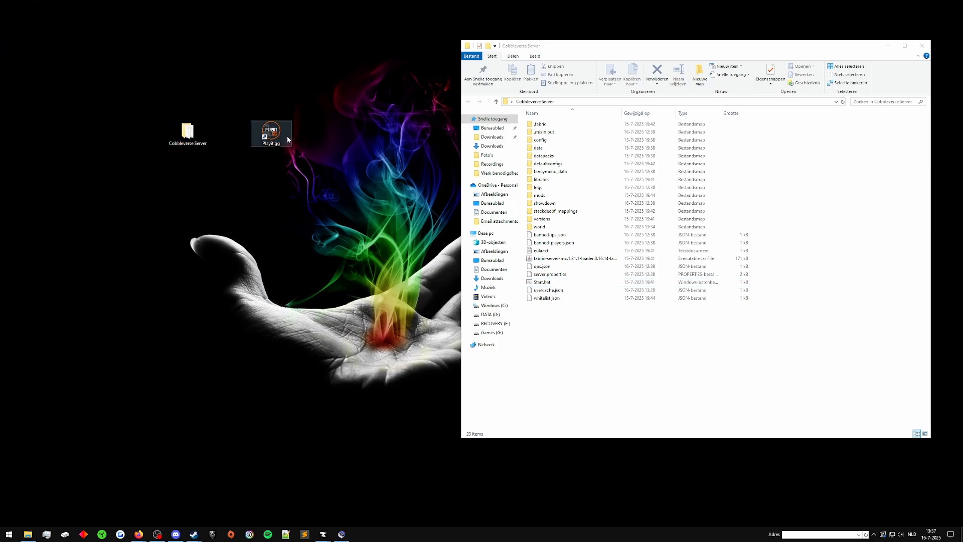
# Launch the Playit.gg agent from its desktop shortcut to get the claim link.
pyautogui.click(270, 130)
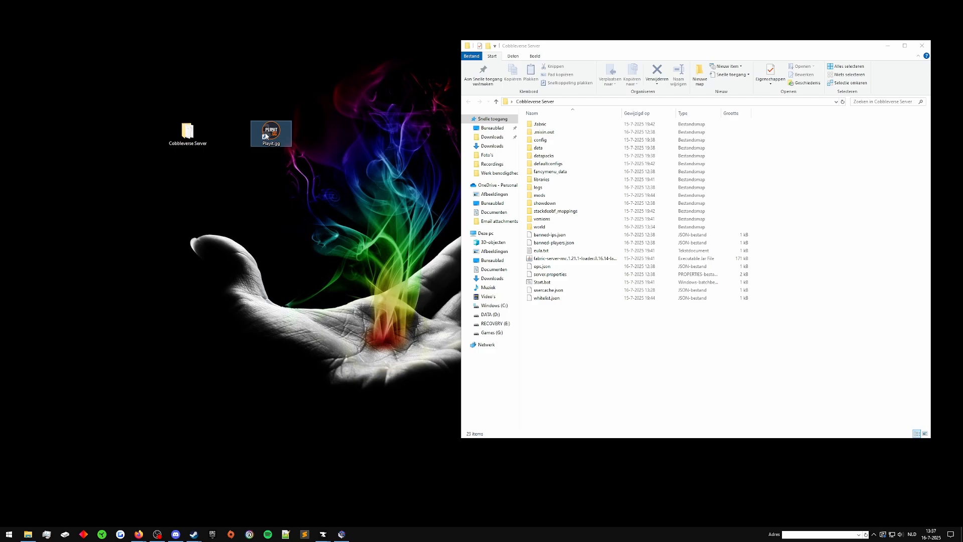
pyautogui.doubleClick(271, 130)
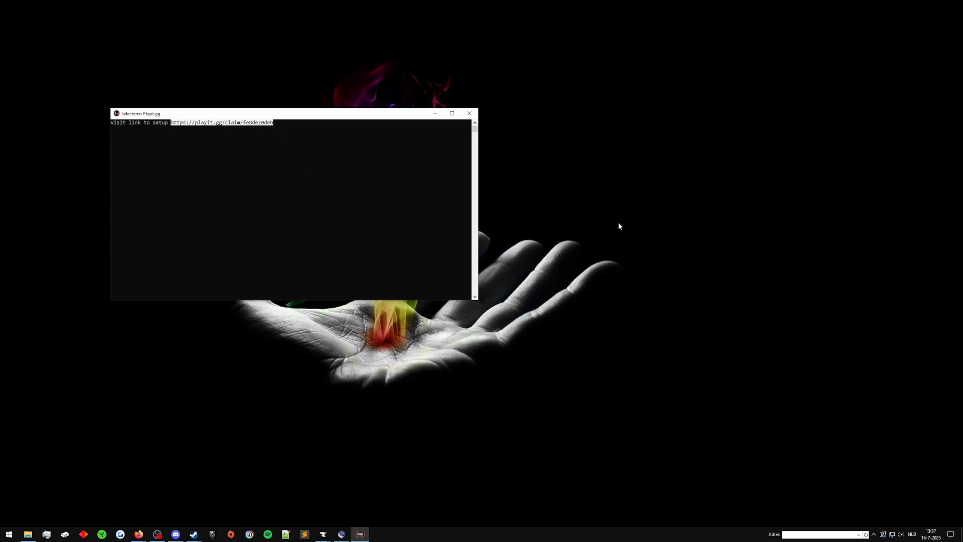
pyautogui.moveTo(617, 240)
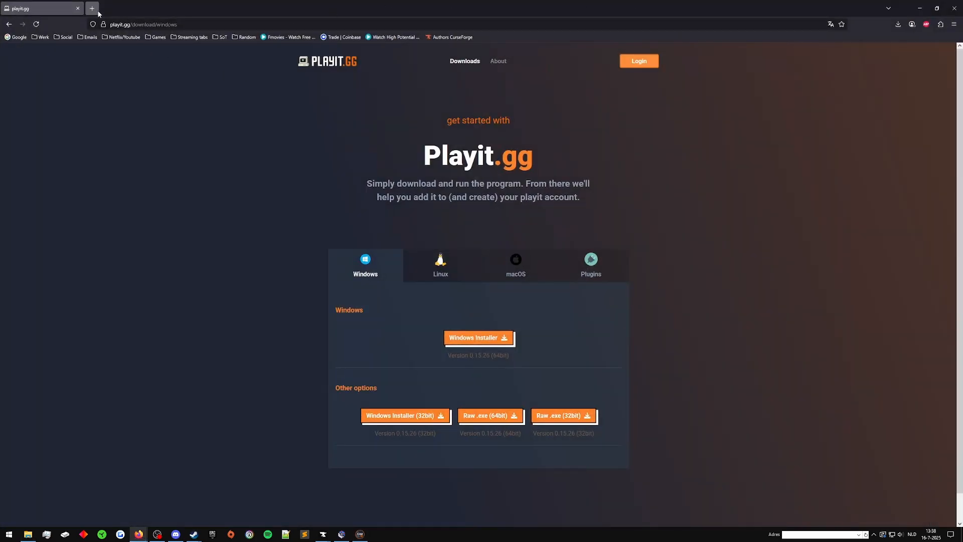
# Claim the agent from its link in a new tab, continuing as a guest.
pyautogui.click(91, 8)
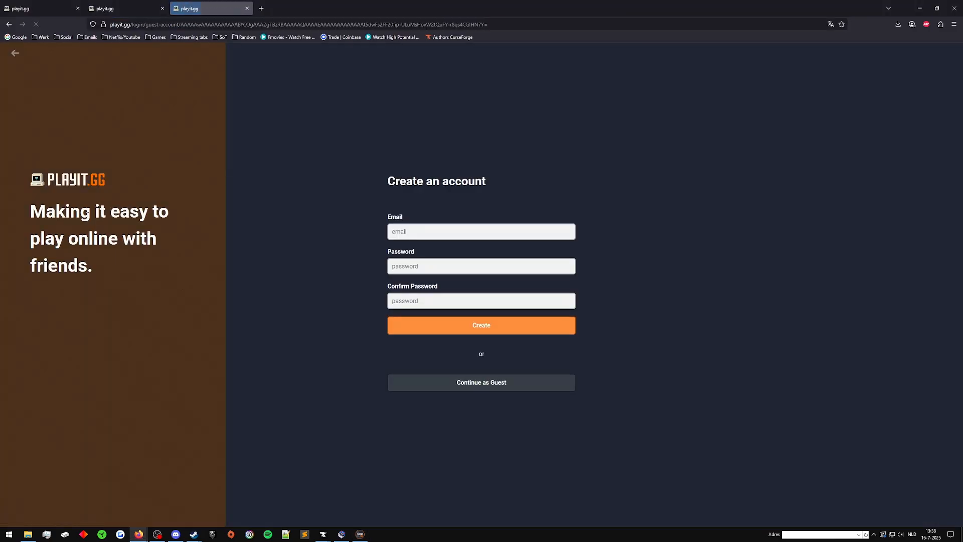
pyautogui.click(481, 382)
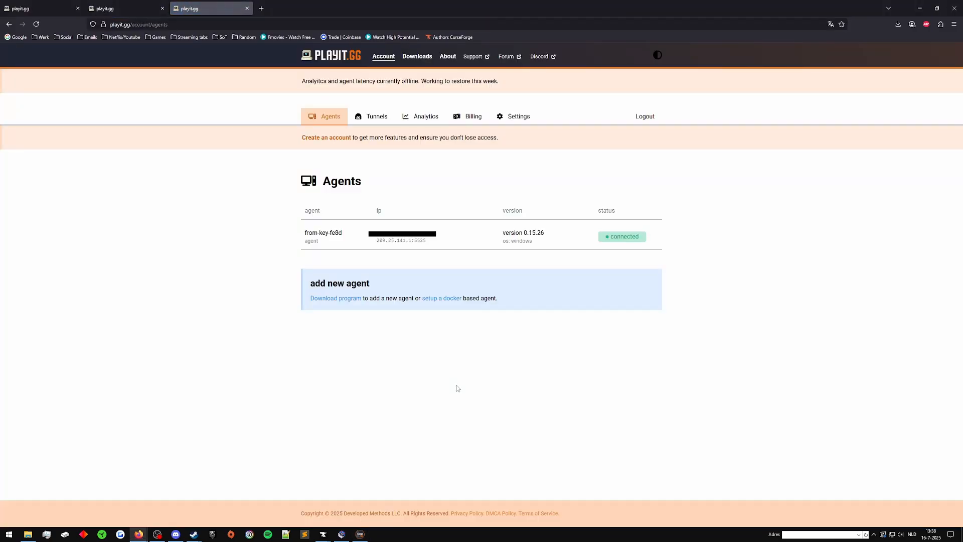
pyautogui.moveTo(245, 302)
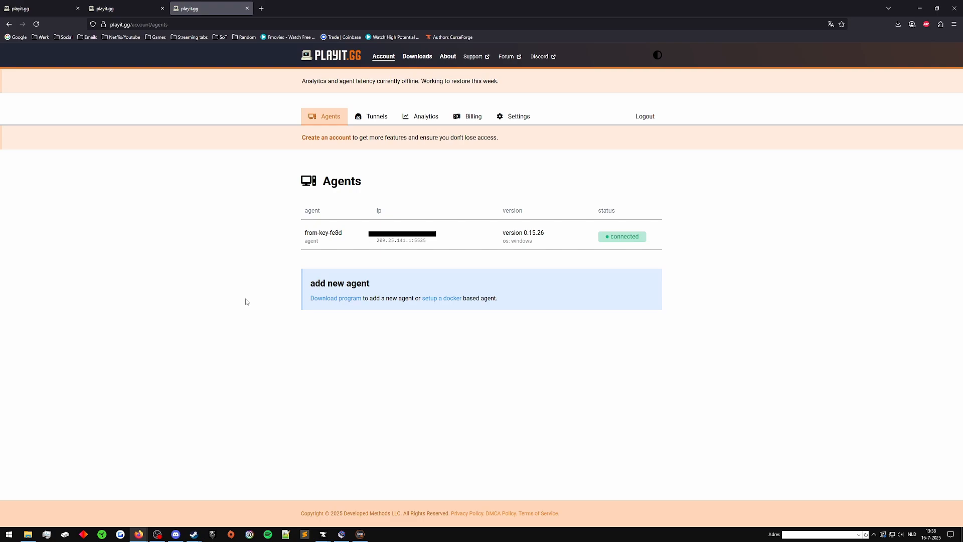
pyautogui.moveTo(248, 308)
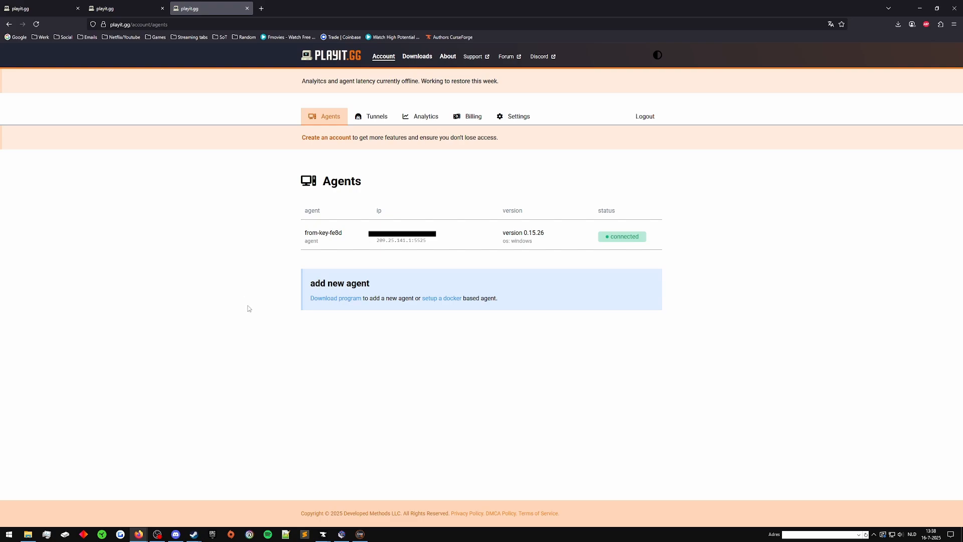
pyautogui.moveTo(280, 329)
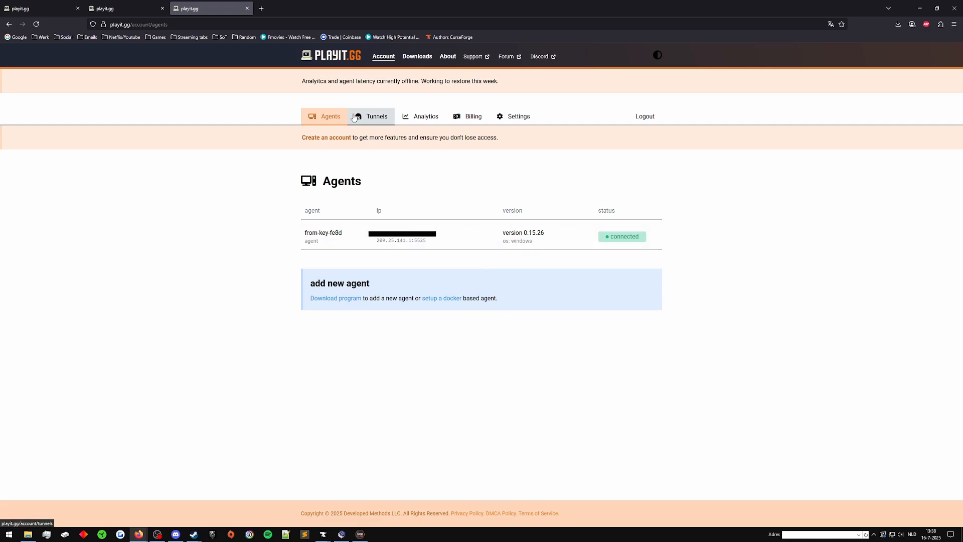
# Add a Minecraft Java tunnel on the free Global Anycast shared-IP region.
pyautogui.click(322, 232)
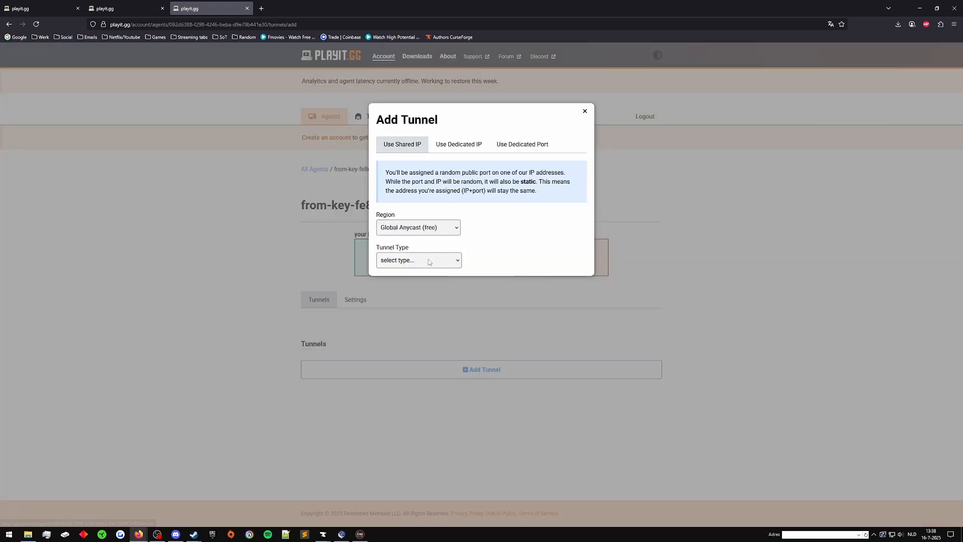
pyautogui.click(419, 259)
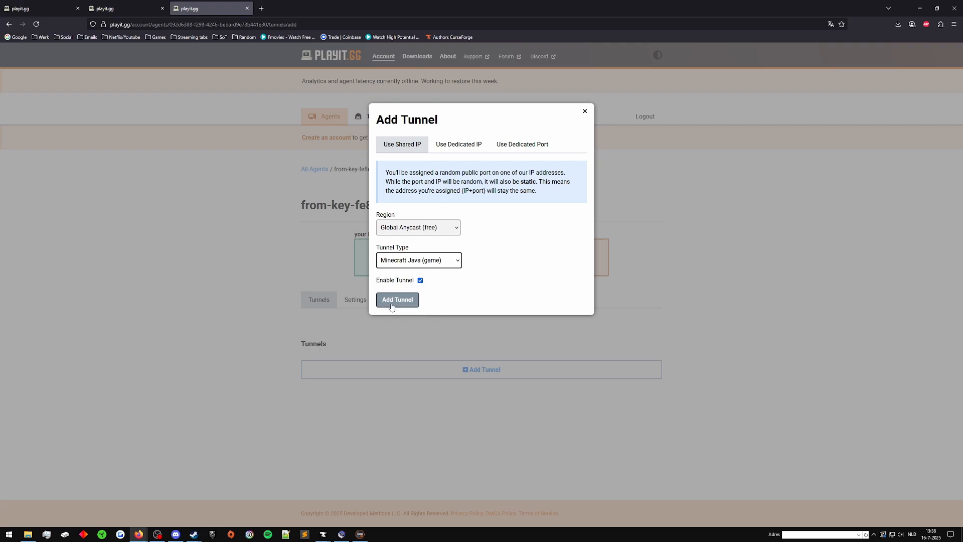
pyautogui.click(417, 227)
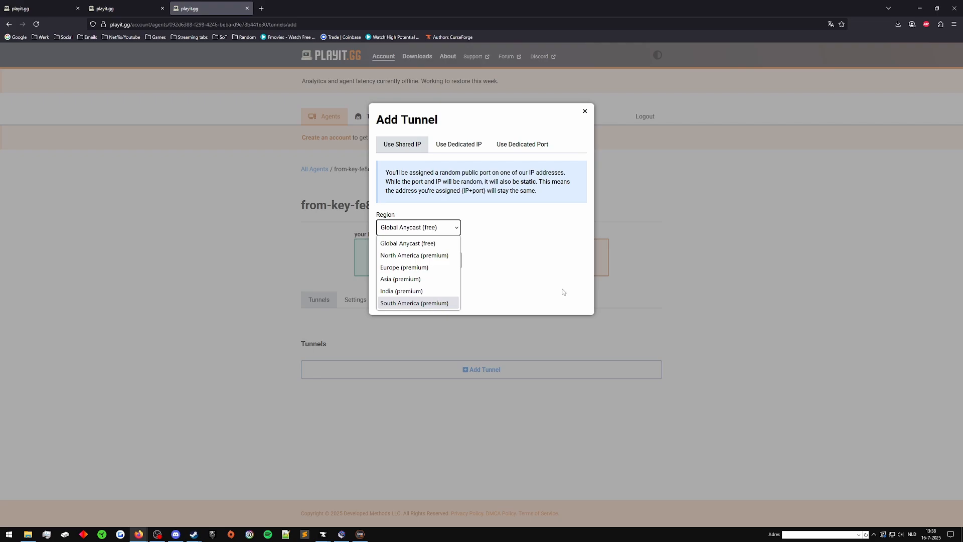
pyautogui.click(407, 243)
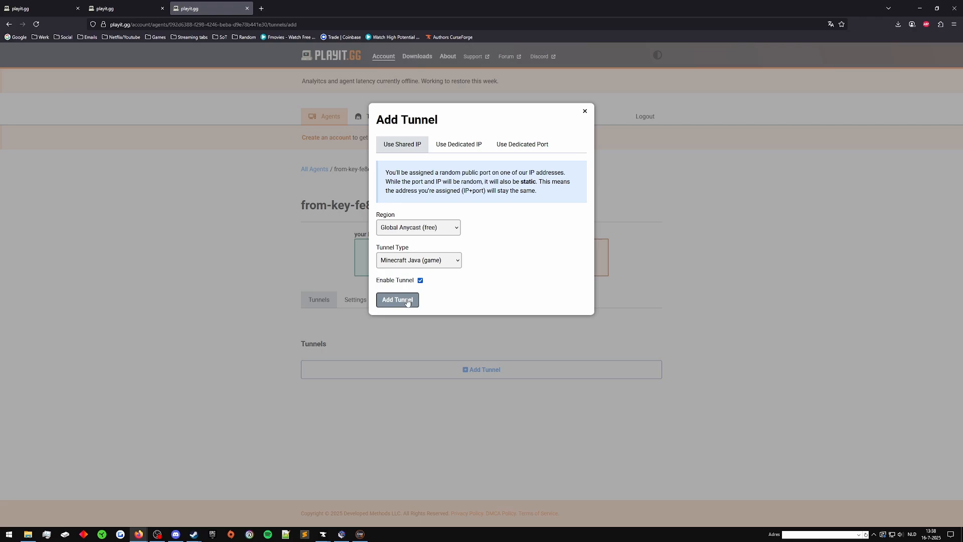
pyautogui.click(398, 300)
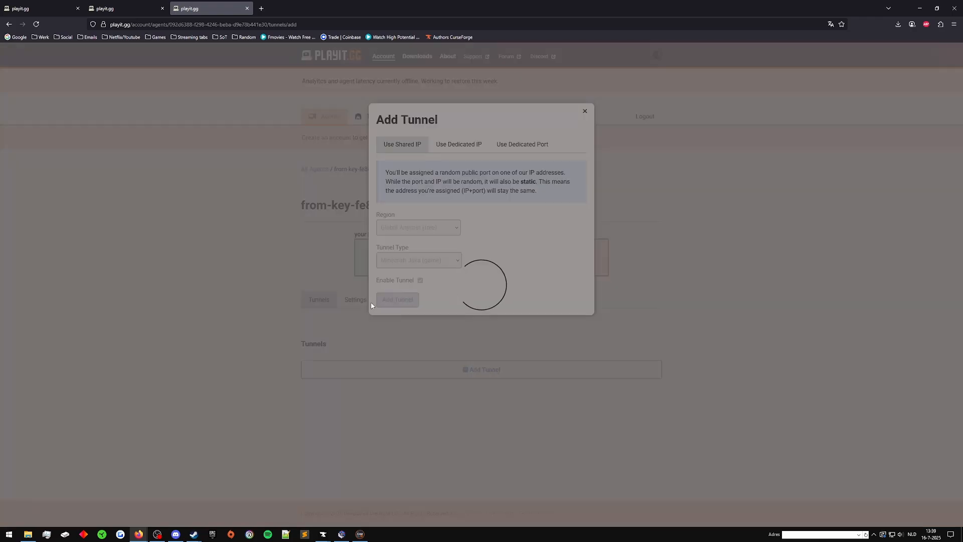
# Submit the tunnel and scroll its page while it allocates mini-controls.gl.joinmc.link for 127.0.0.1:25565.
pyautogui.click(397, 299)
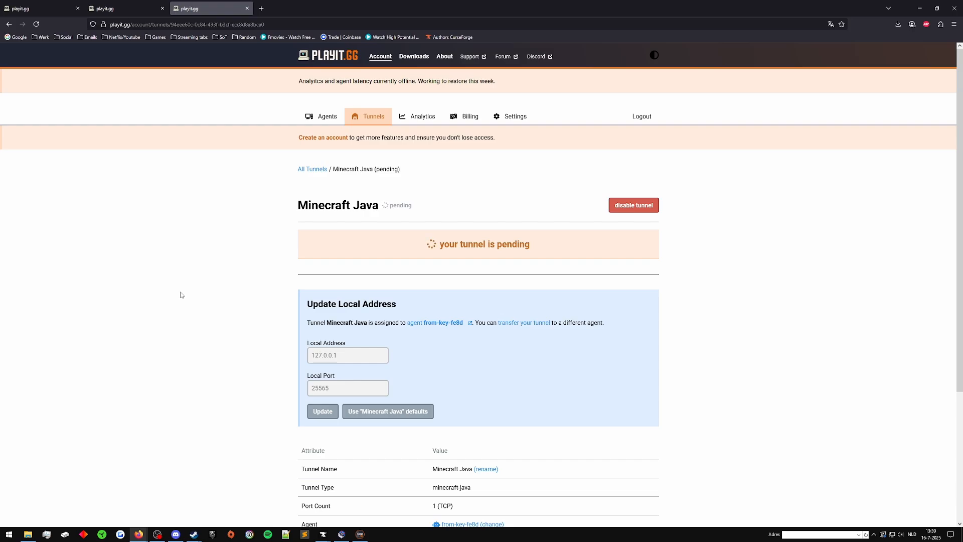
pyautogui.scroll(-3)
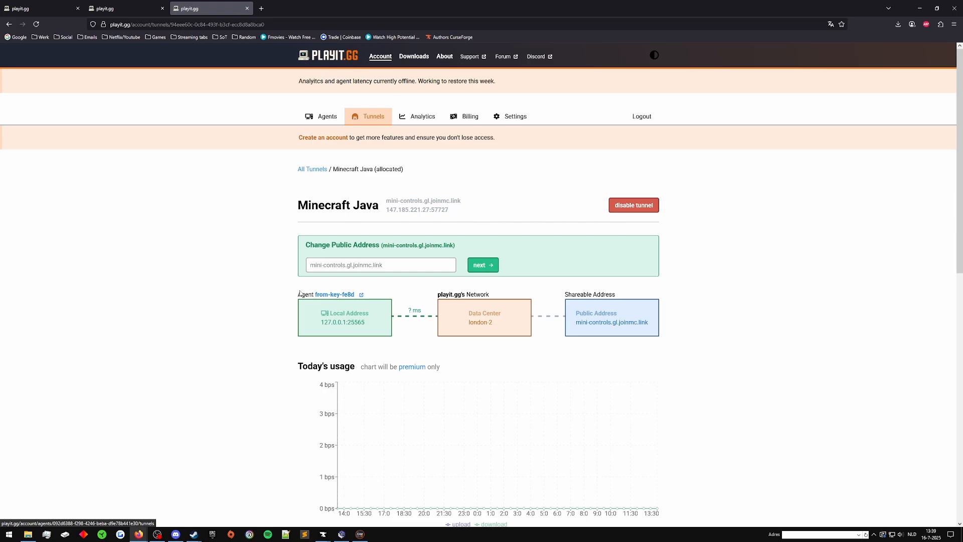
pyautogui.moveTo(335, 294)
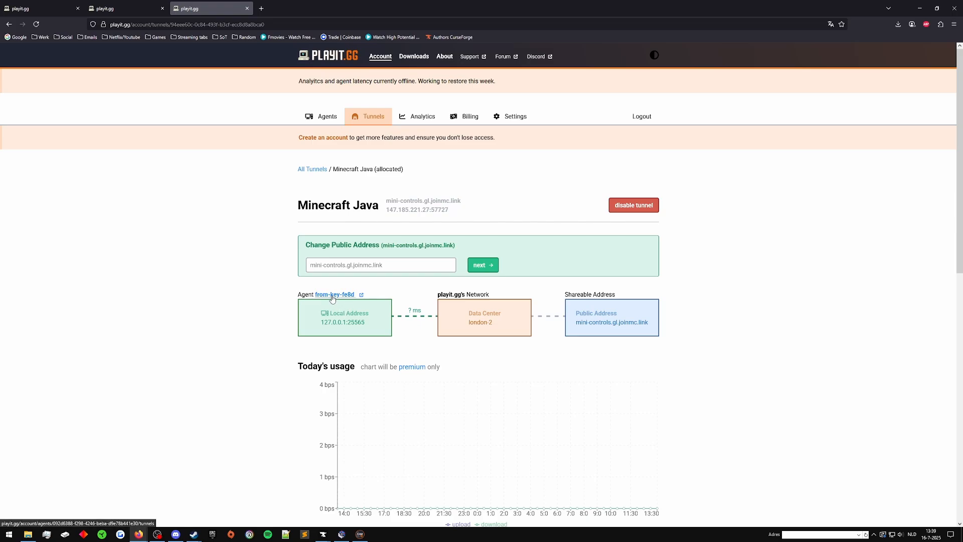
pyautogui.scroll(-3)
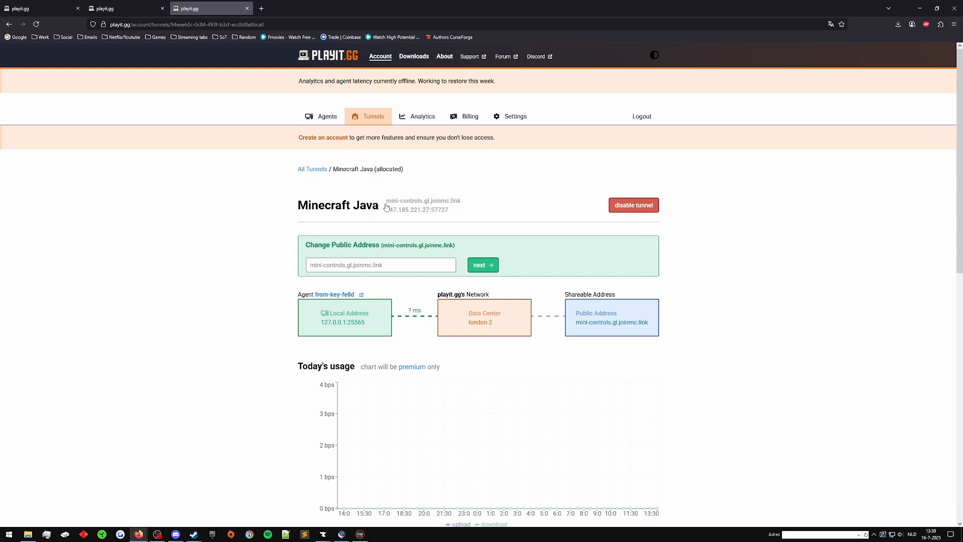
pyautogui.scroll(-3)
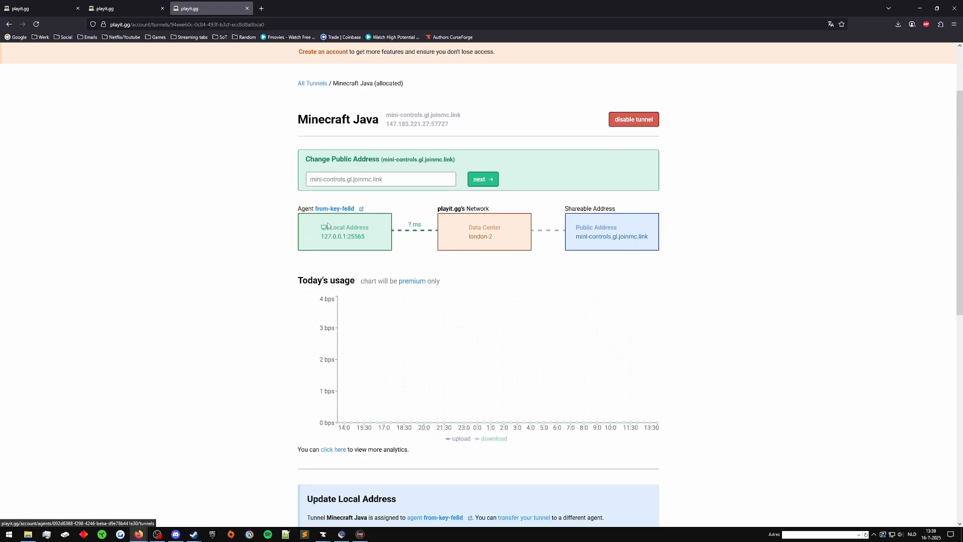
pyautogui.moveTo(513, 226)
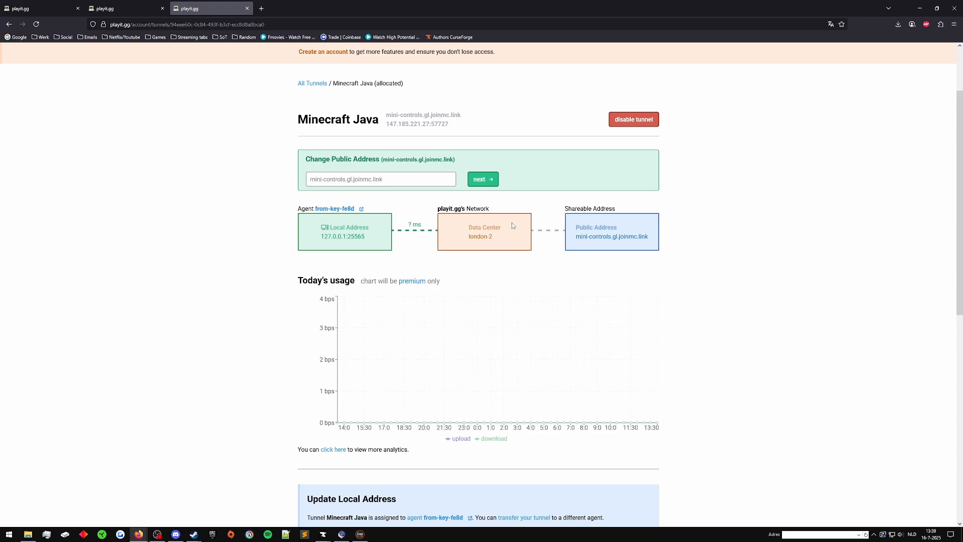
pyautogui.moveTo(649, 250)
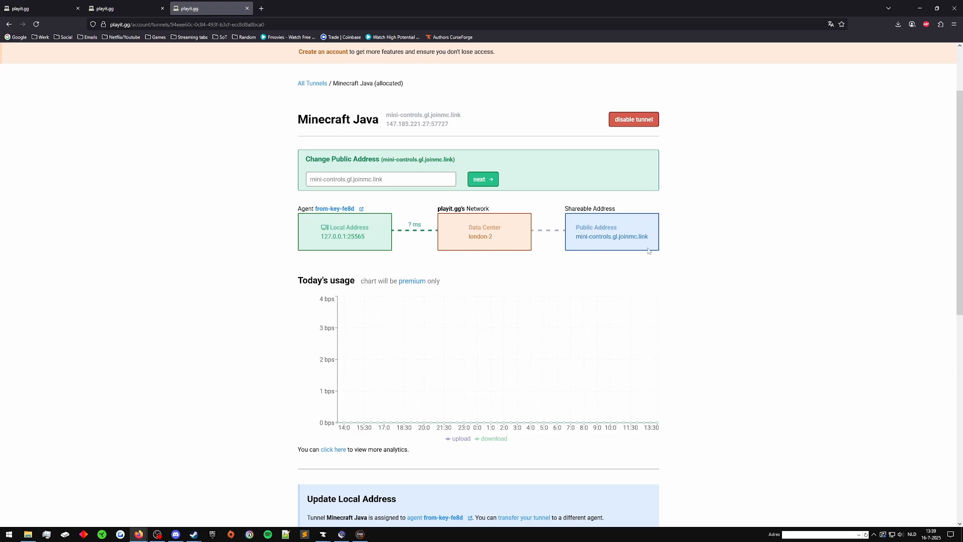
pyautogui.moveTo(924, 40)
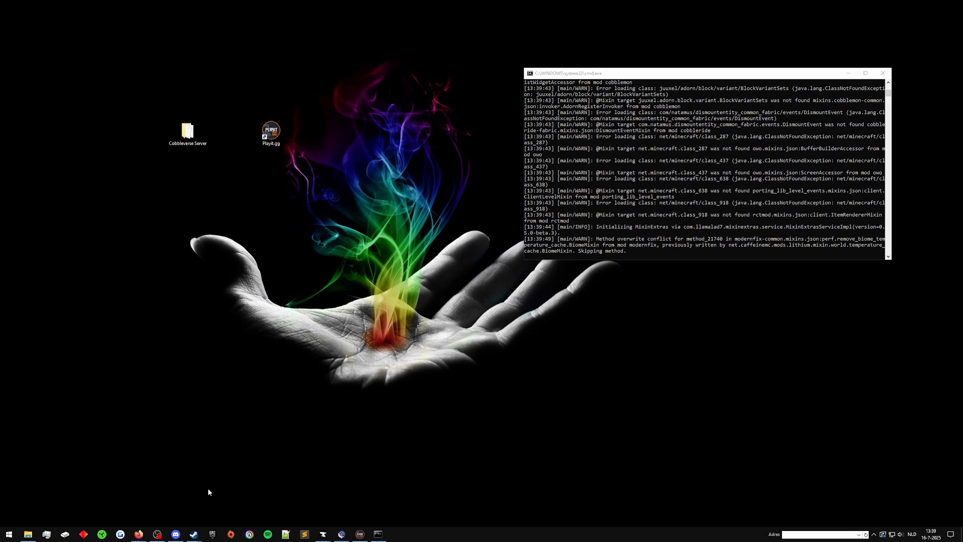
# Switch from the running server console to the Minecraft game window.
pyautogui.click(337, 534)
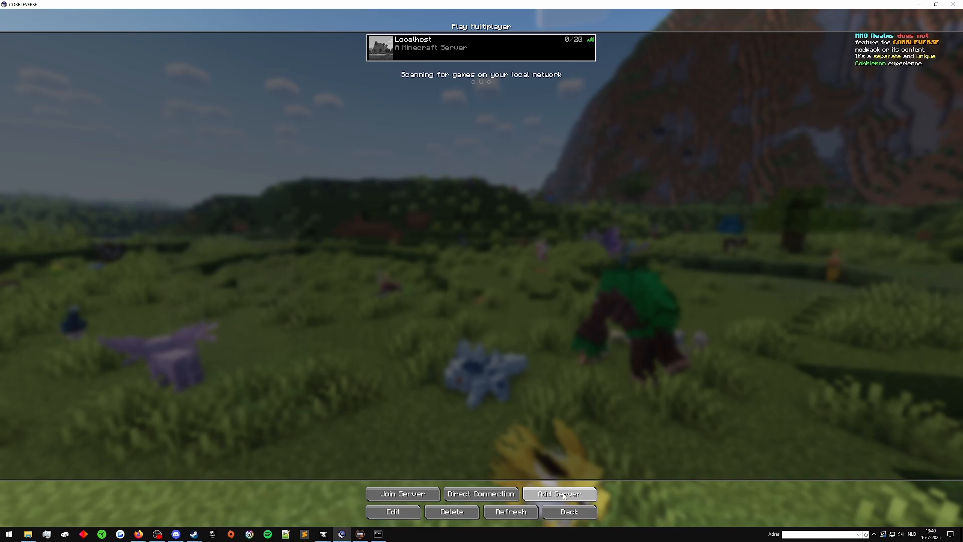
# Add a server named Playit.gg at mini-controls.gl.joinmc.link and select it.
pyautogui.click(392, 512)
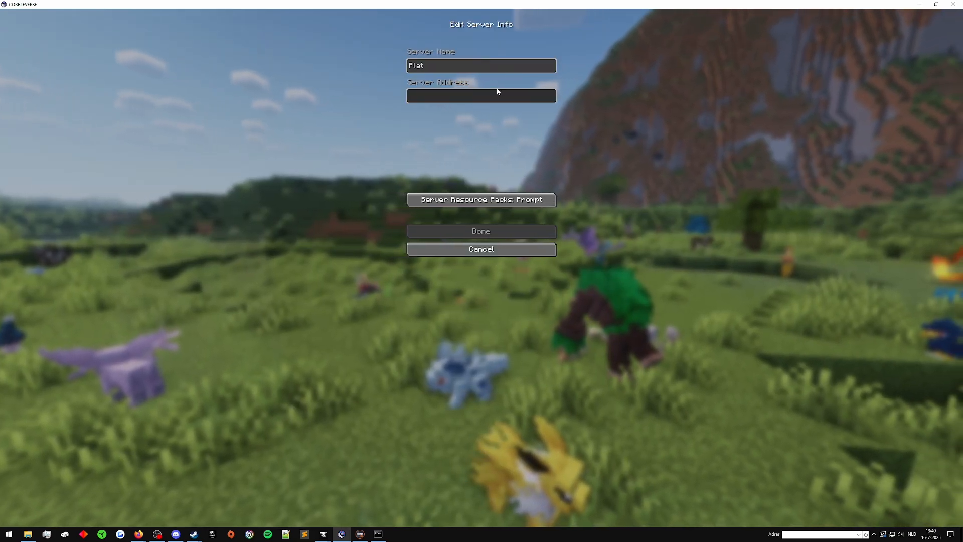
pyautogui.write('Playit.gg')
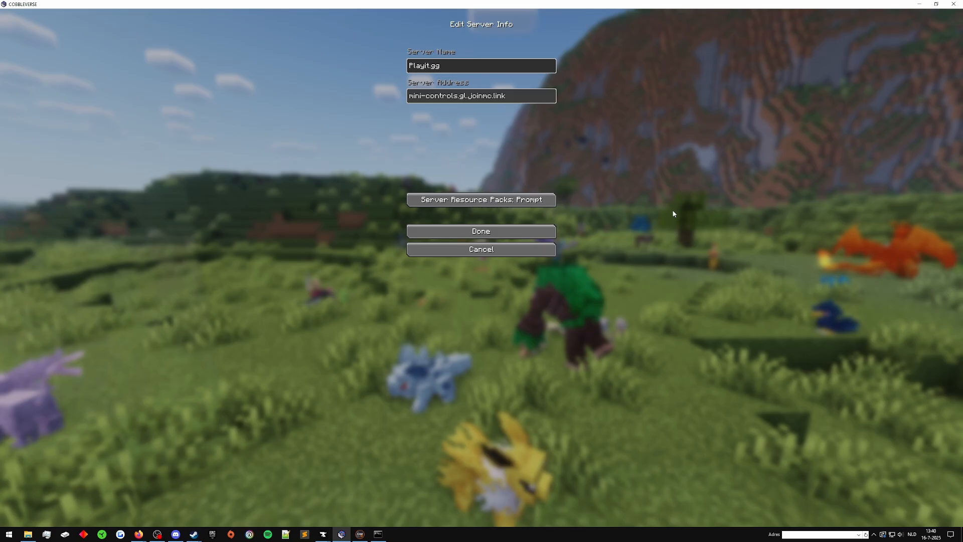
pyautogui.click(480, 231)
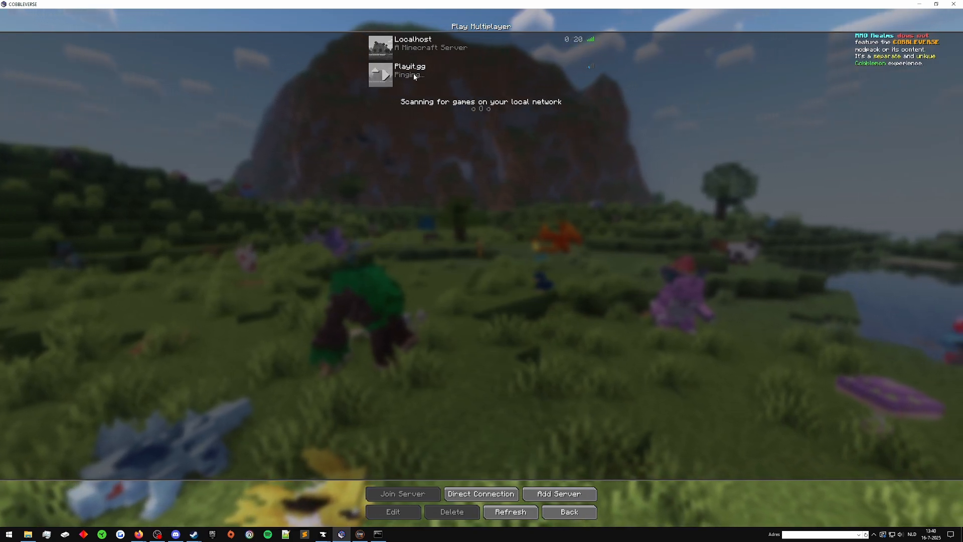
pyautogui.click(402, 494)
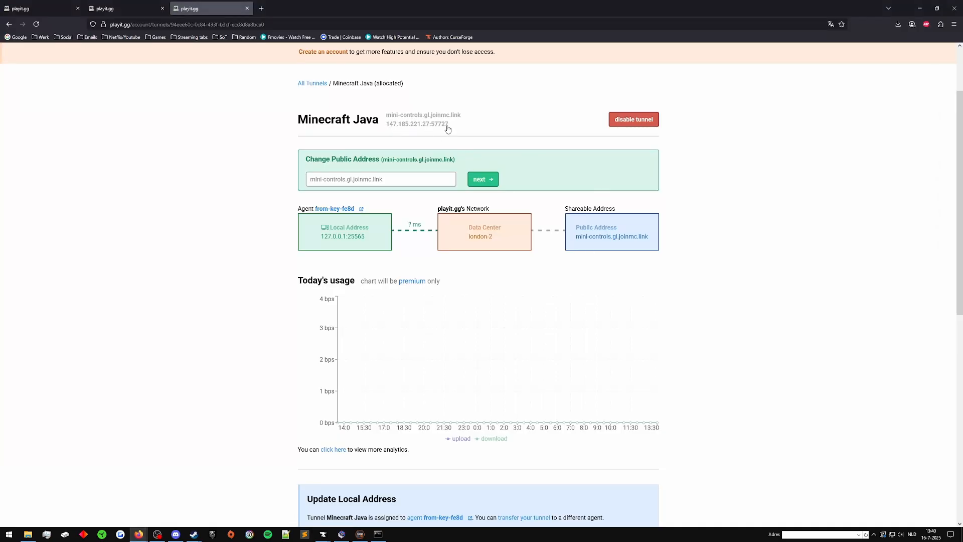
# Review the tunnel details showing shared IP port 57727 before returning to the server list.
pyautogui.scroll(-3)
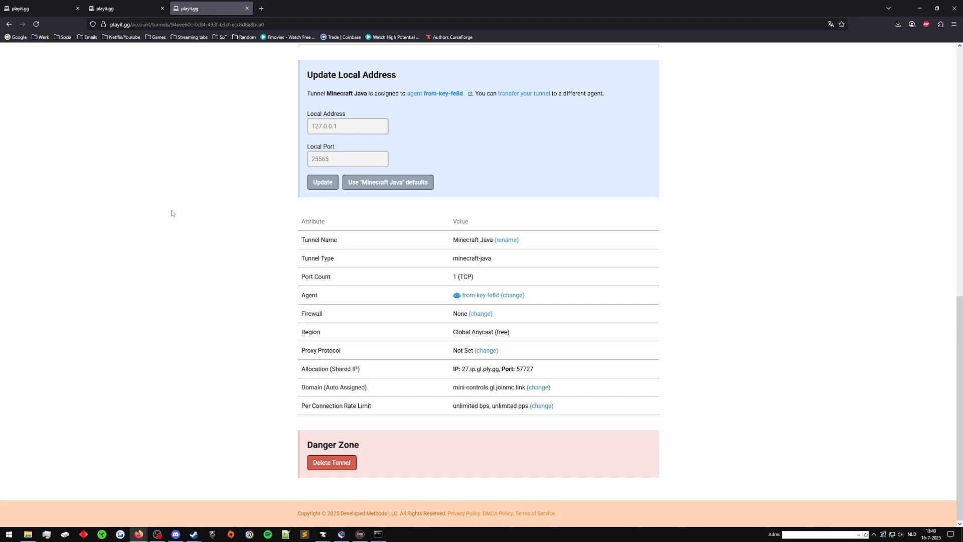
pyautogui.moveTo(463, 373)
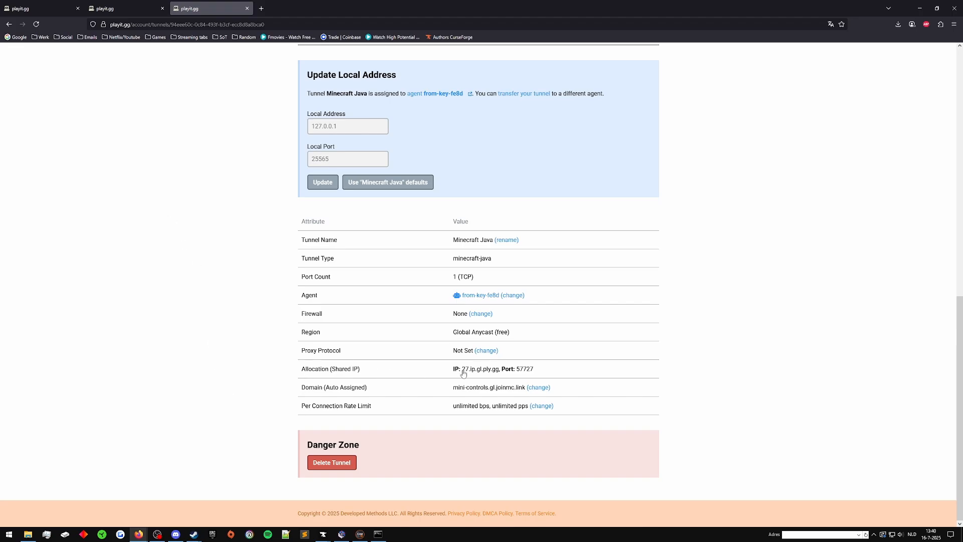
pyautogui.moveTo(177, 333)
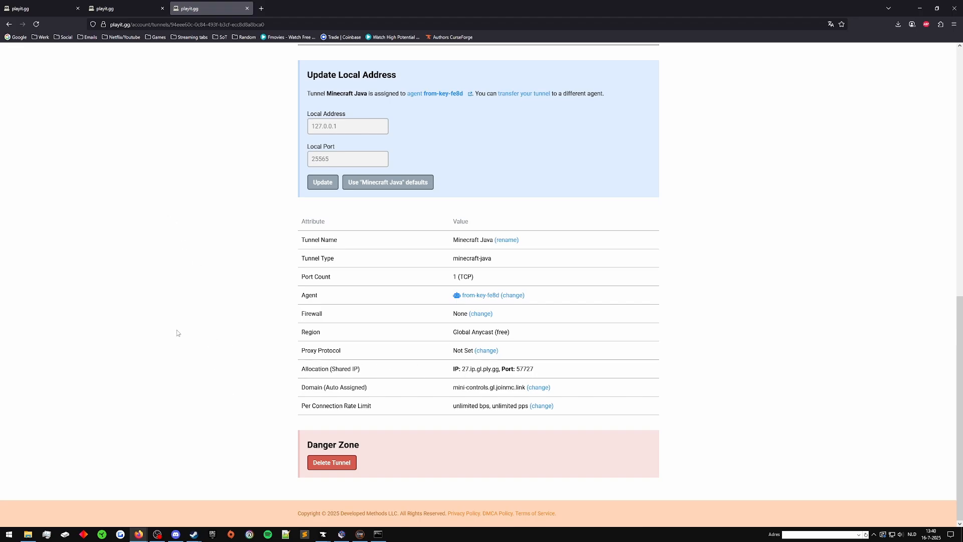
pyautogui.scroll(3)
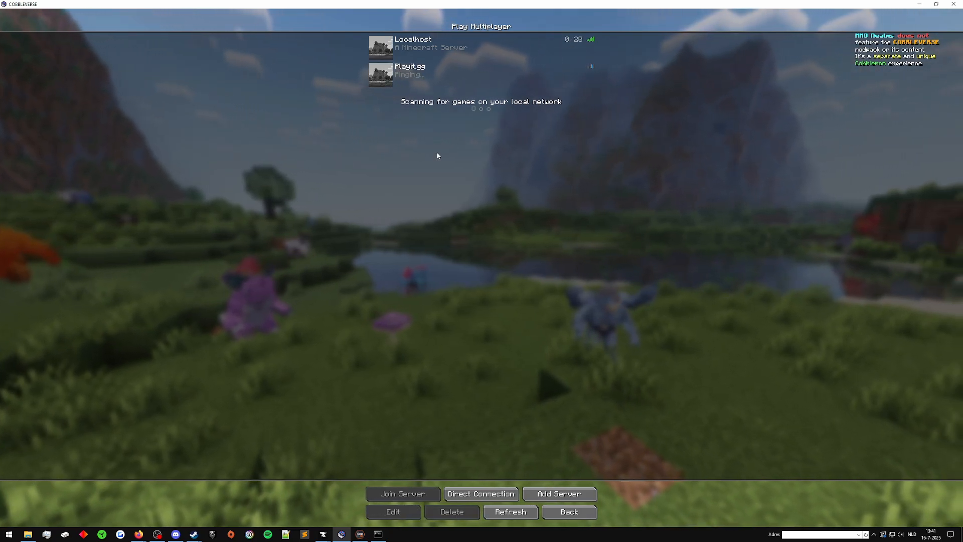
# Rename the Playit.gg server entry to 'Playit.gg domain' and save it.
pyautogui.click(392, 512)
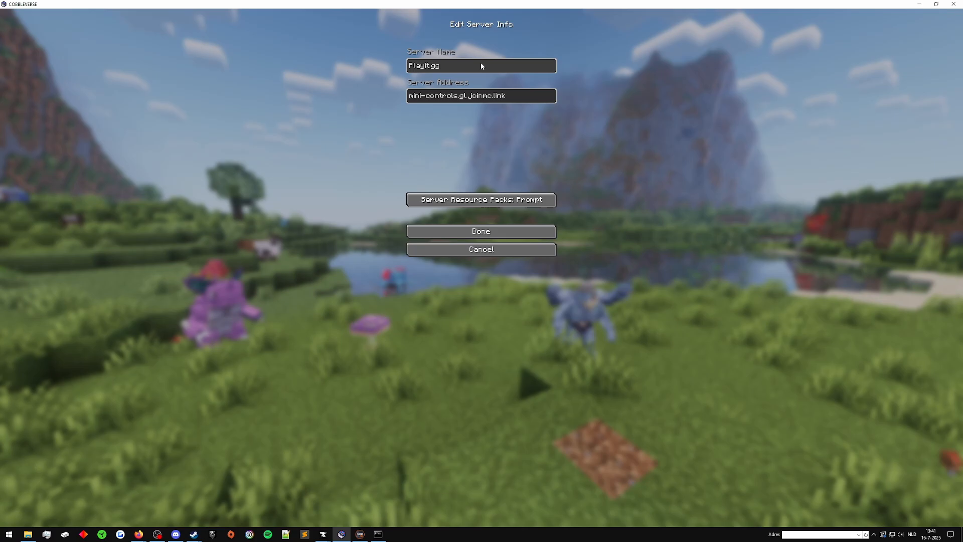
pyautogui.write('doma')
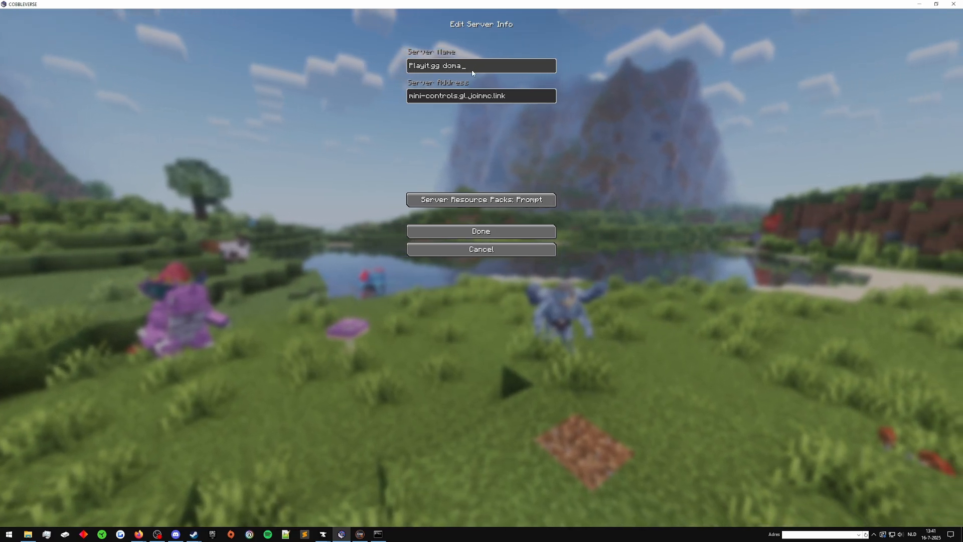
pyautogui.click(481, 231)
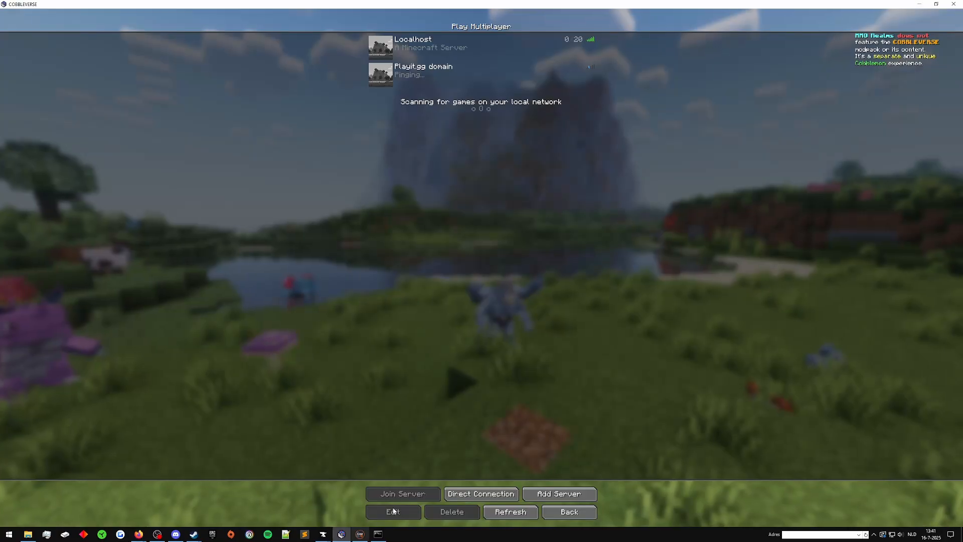
# Add a 'playit.gg IP' server entry at 147.185.221.27:57727, then select the shared IP hostname to copy.
pyautogui.click(392, 512)
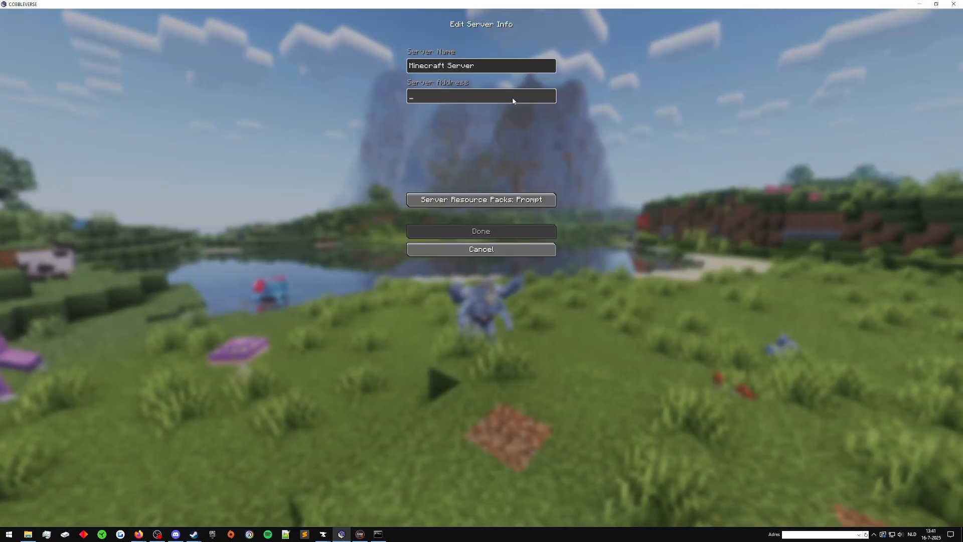
pyautogui.write('147.185.221.27:57727')
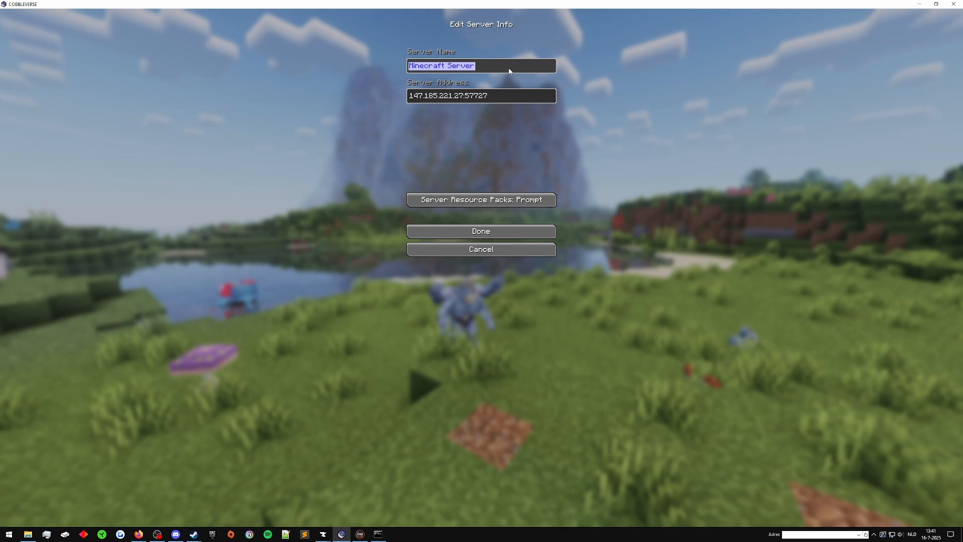
pyautogui.write('playit.gg IP')
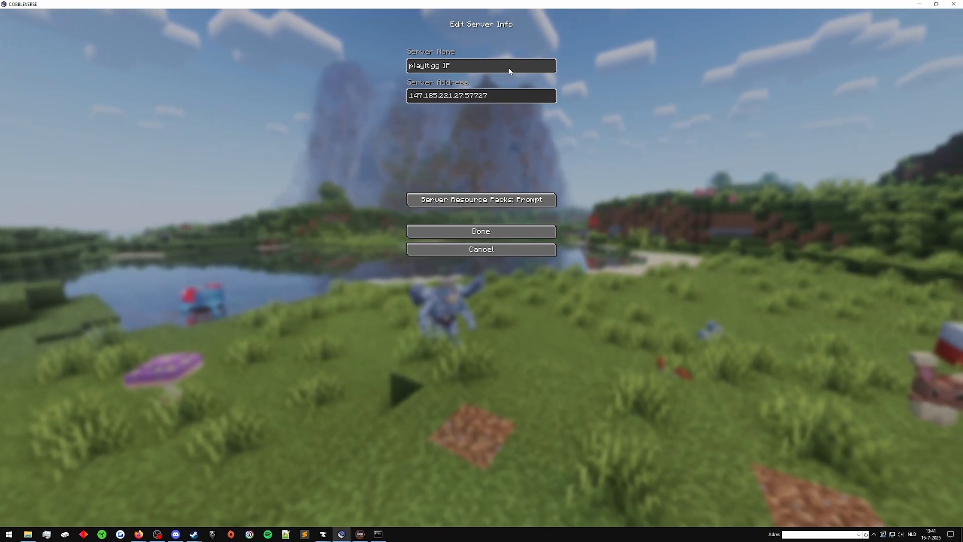
pyautogui.click(481, 231)
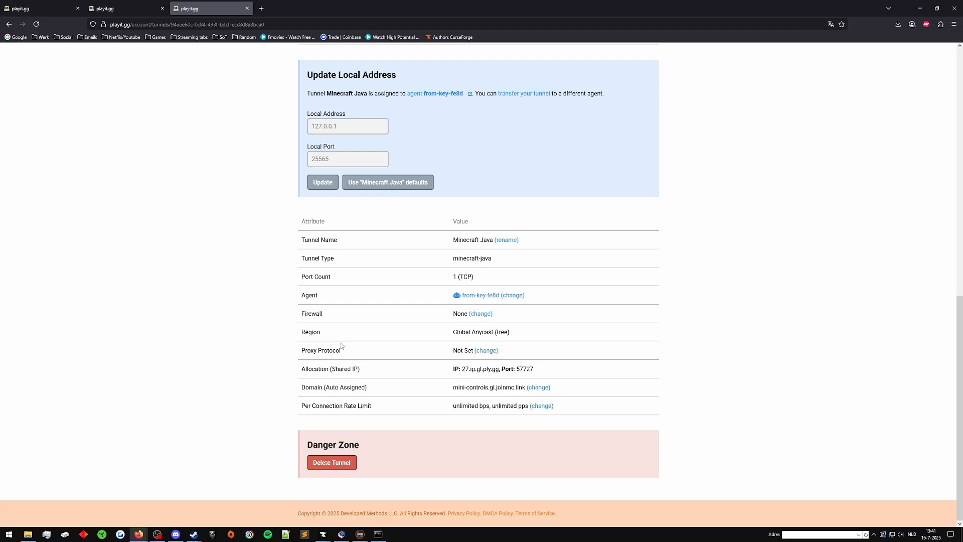
pyautogui.doubleClick(480, 368)
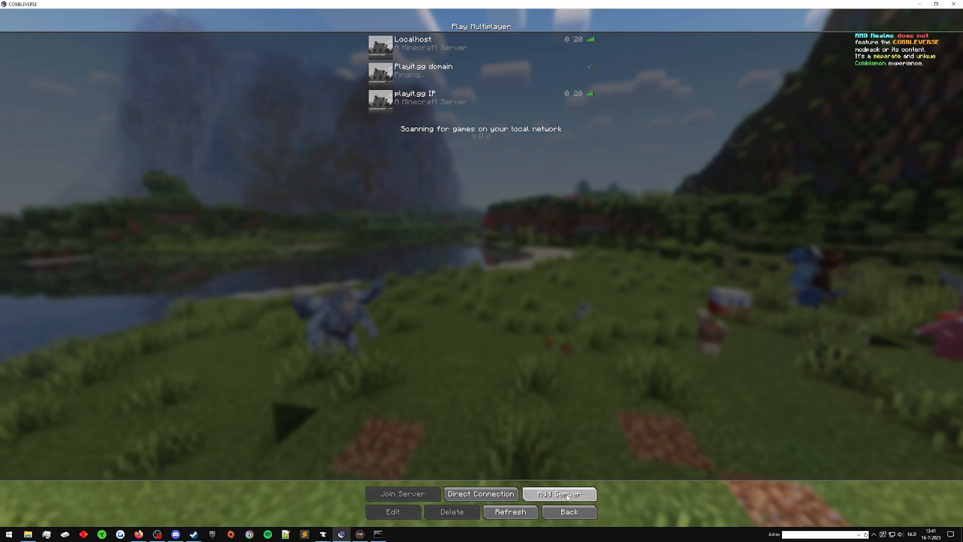
# Start a 'Playit.gg share' entry at 27.ip.gl.ply.gg and look up its port on the tunnel page.
pyautogui.click(557, 493)
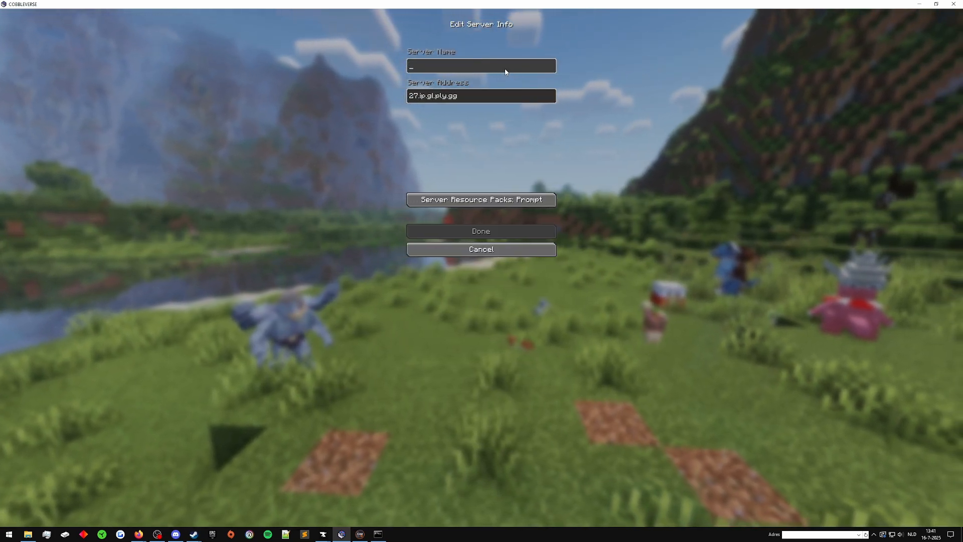
pyautogui.write('Playit.gg share')
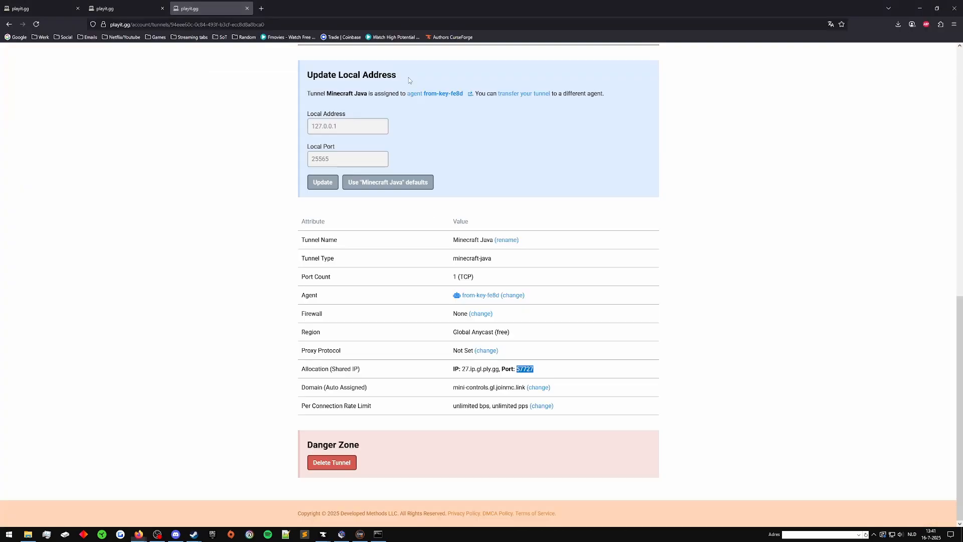
pyautogui.scroll(3)
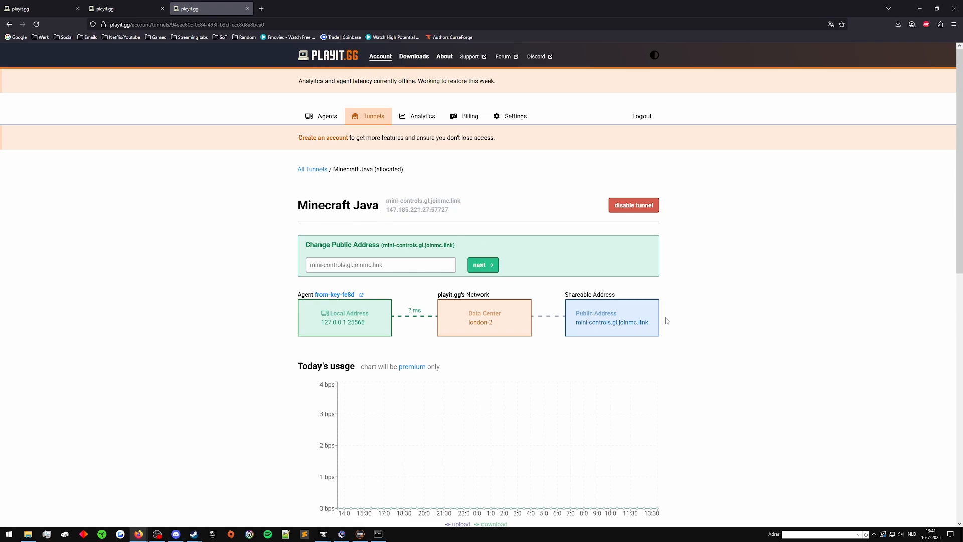
pyautogui.moveTo(776, 318)
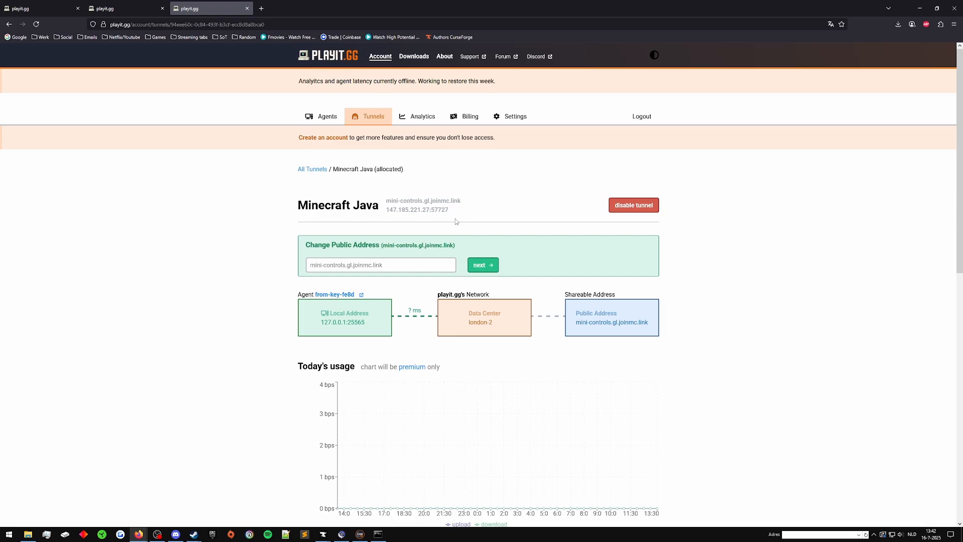
# Disconnect from the world to the multiplayer list now holding the Playit.gg sharedIP entry.
pyautogui.scroll(-3)
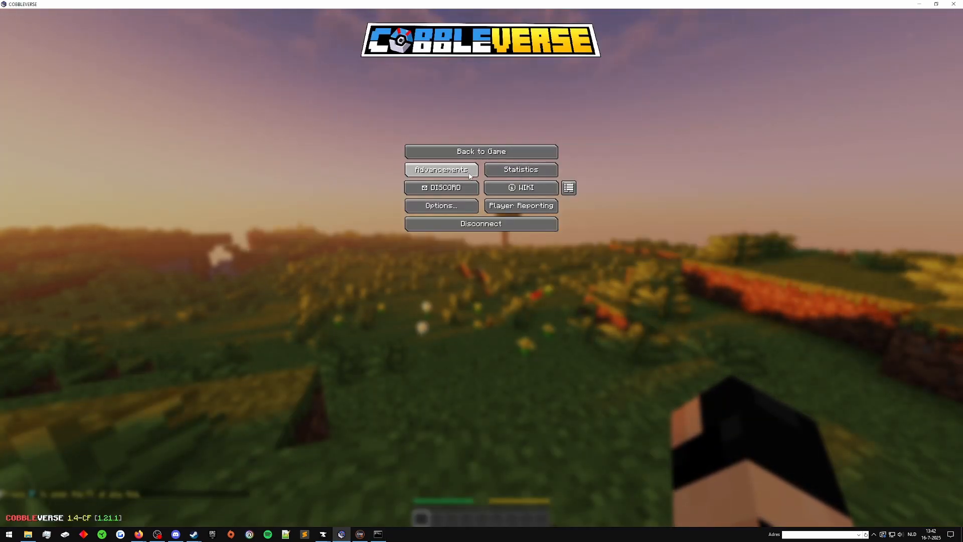
pyautogui.click(481, 152)
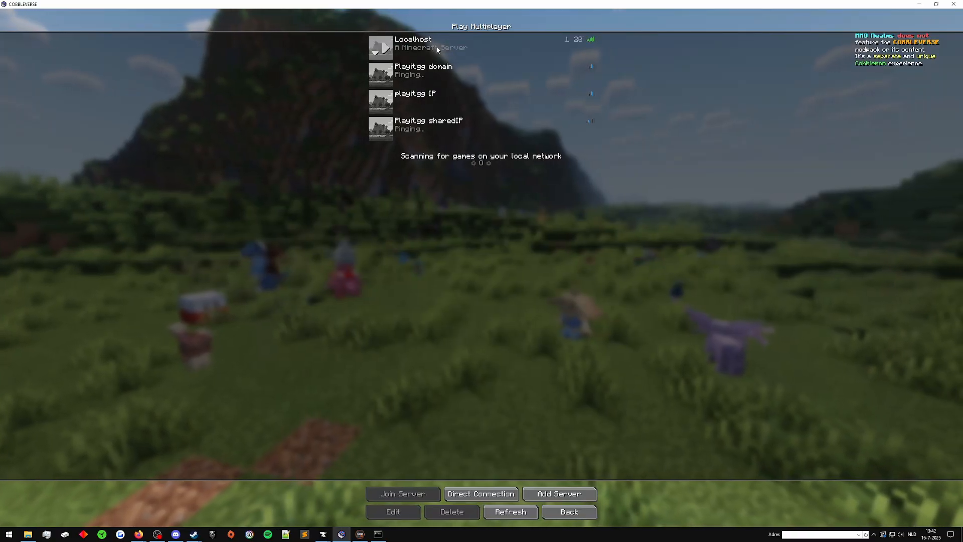
# Join a server, disconnect and watch the cmd log, then switch to the playit.gg tunnel page.
pyautogui.click(402, 494)
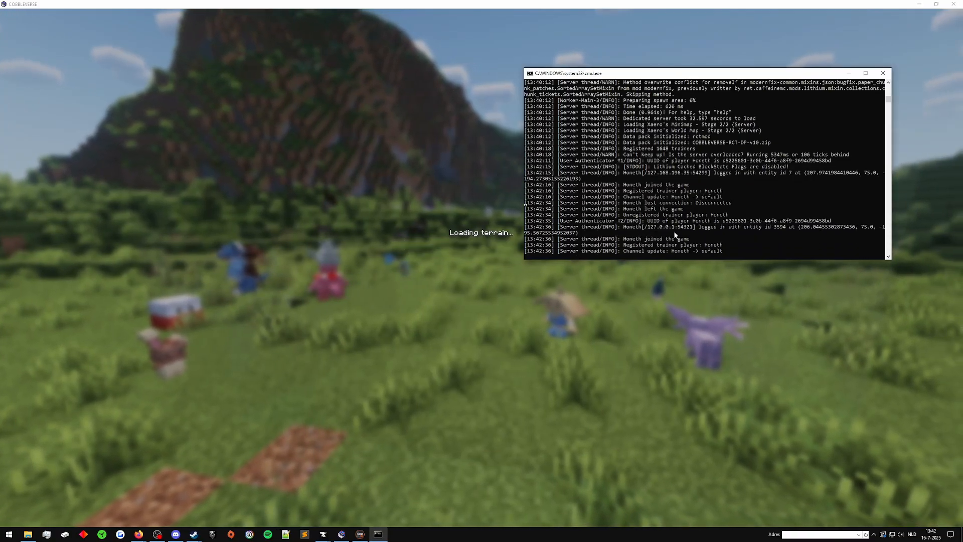
pyautogui.press('Escape')
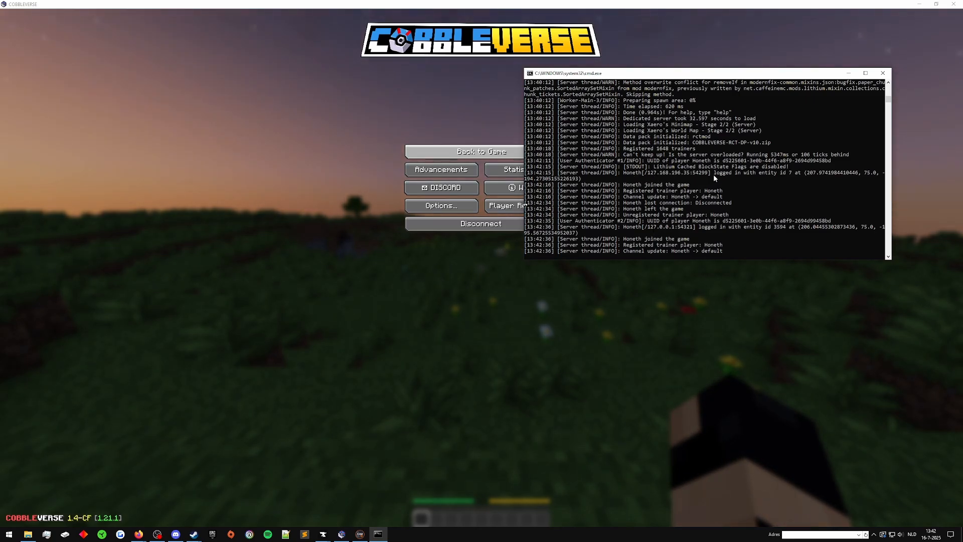
pyautogui.moveTo(702, 226)
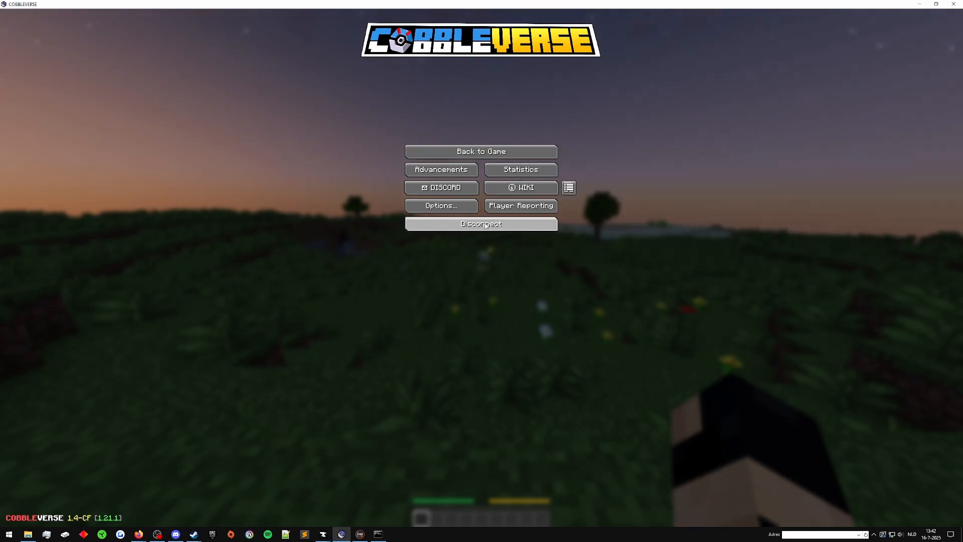
pyautogui.click(480, 224)
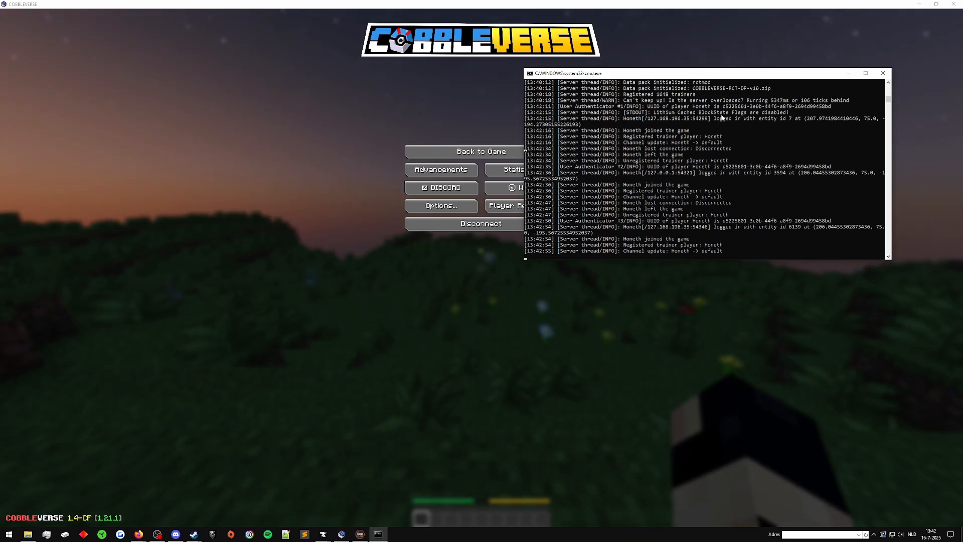
pyautogui.click(463, 152)
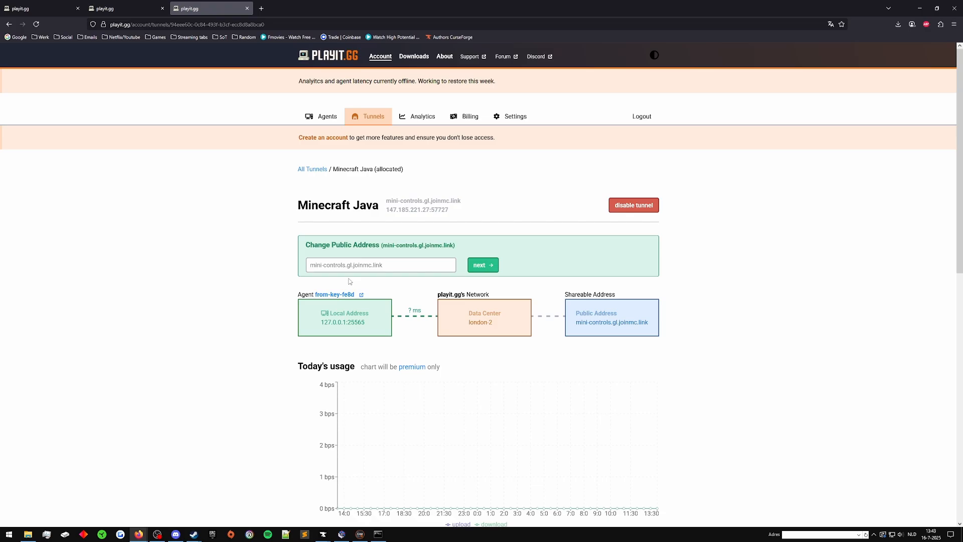
pyautogui.moveTo(587, 259)
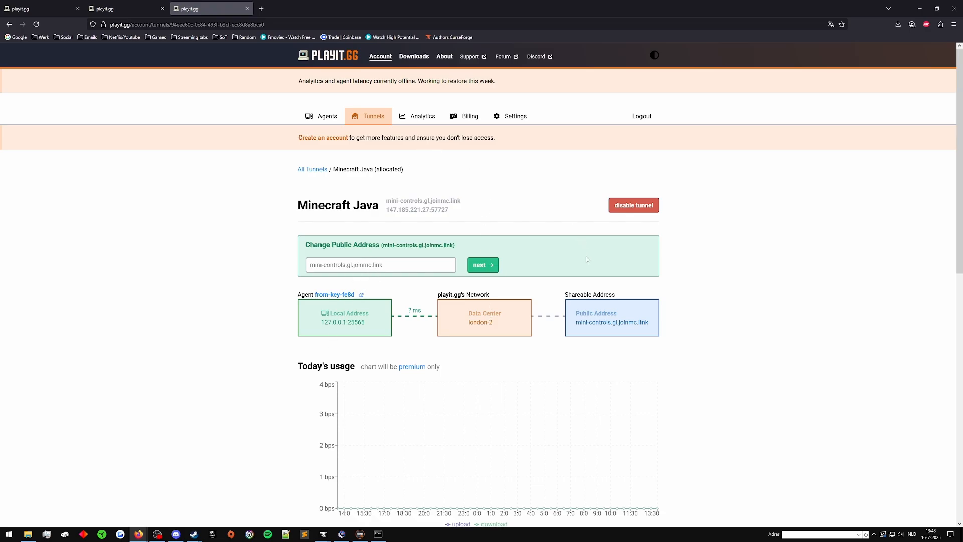
# Review the tunnel's local address 127.0.0.1:25565 and switch back to the paused game.
pyautogui.scroll(-3)
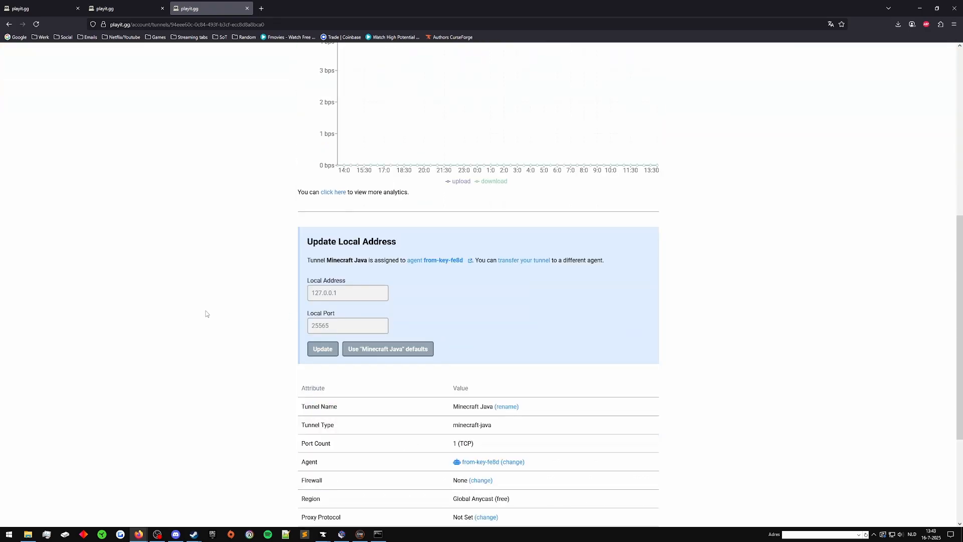
pyautogui.press('alt+tab')
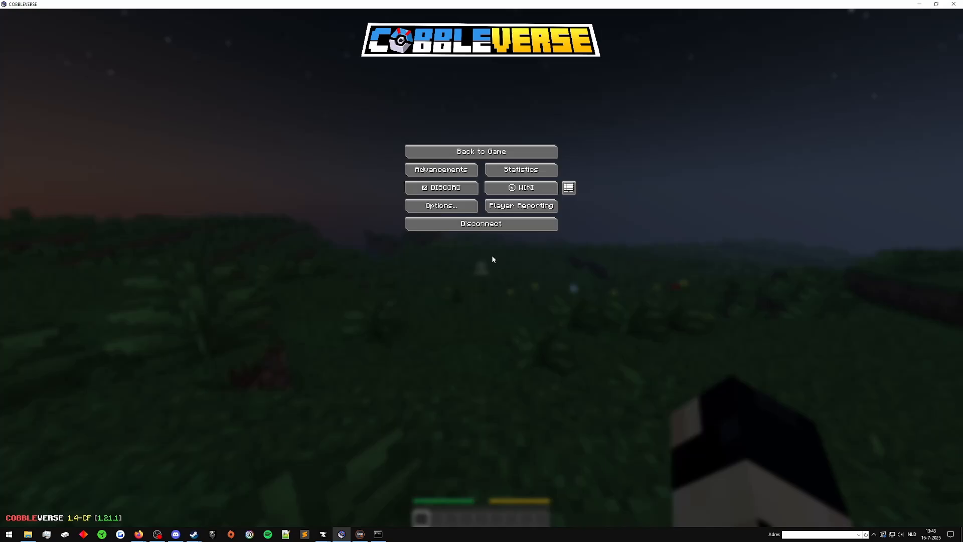
# Leave the pause menu toward playit.gg's Add Tunnel form.
pyautogui.click(480, 152)
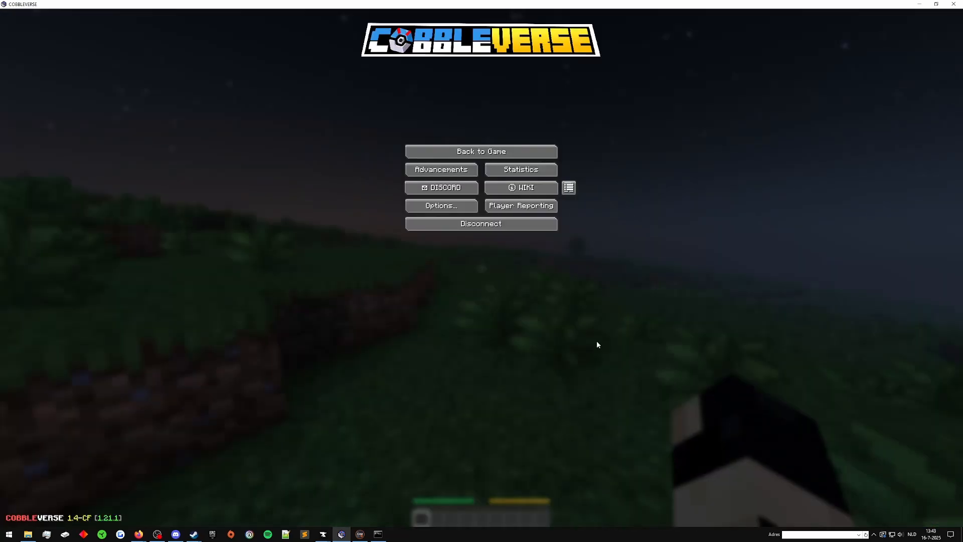
pyautogui.moveTo(347, 474)
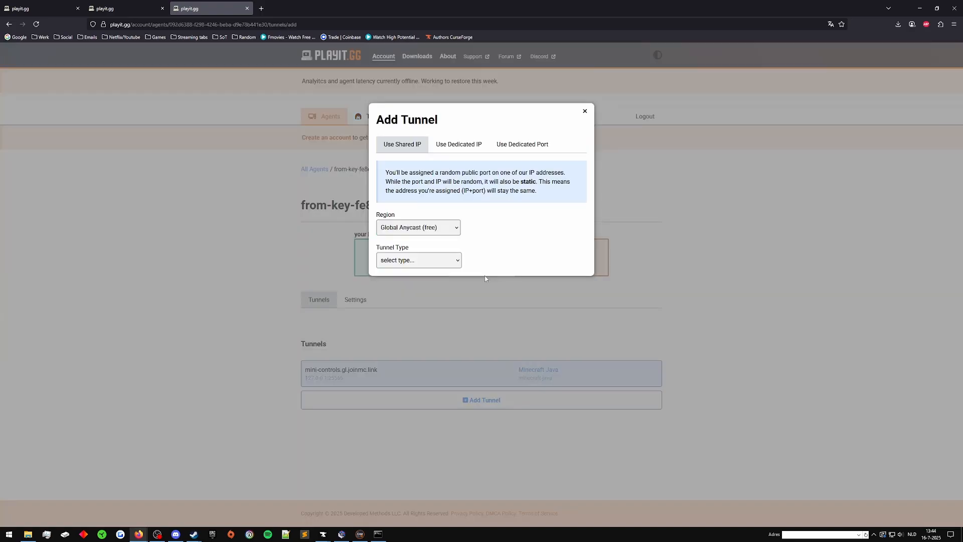
# Browse the tunnel type options, then close the new-tunnel form without adding one.
pyautogui.click(418, 260)
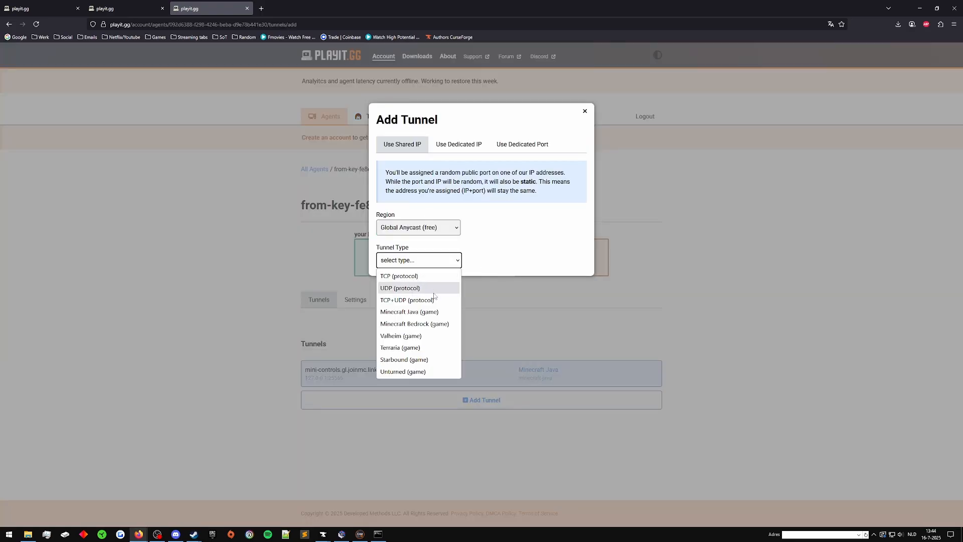
pyautogui.moveTo(408, 347)
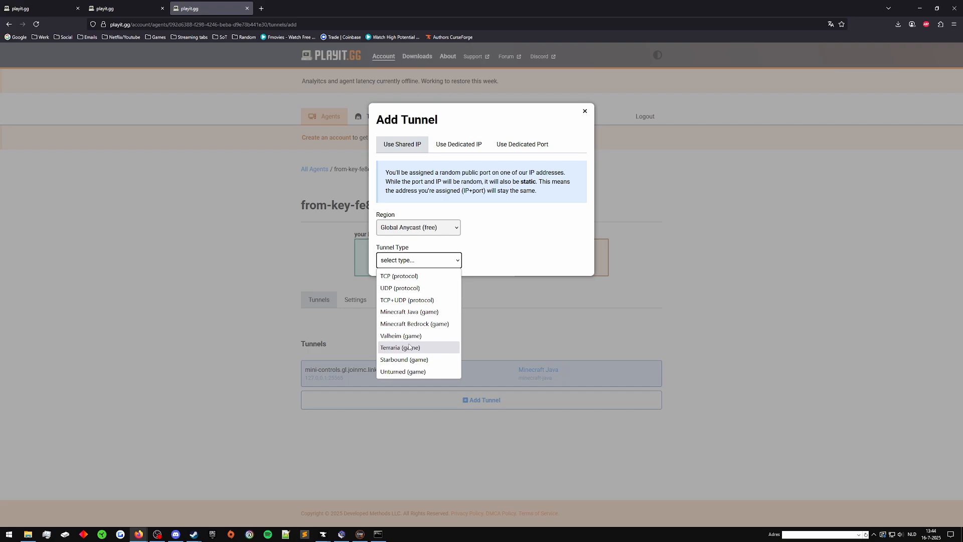
pyautogui.moveTo(403, 371)
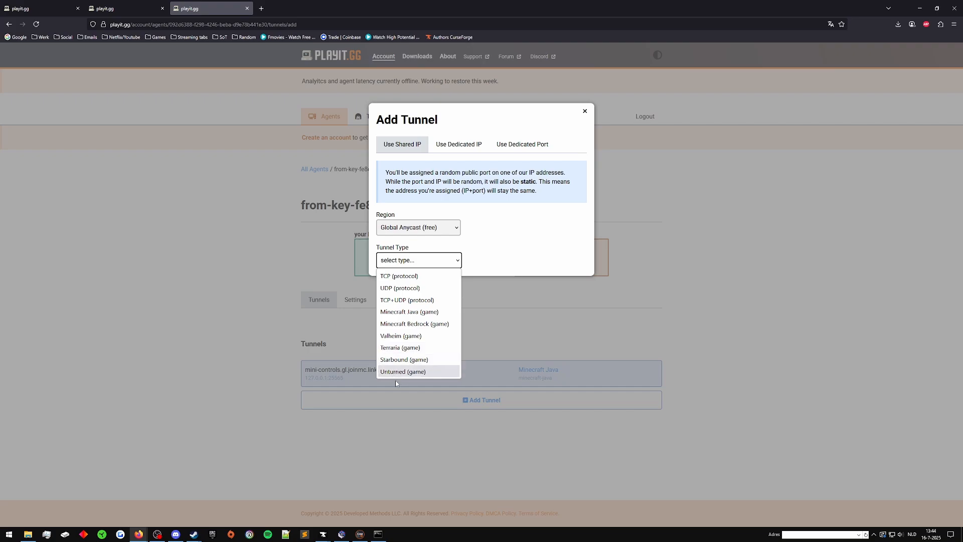
pyautogui.moveTo(439, 379)
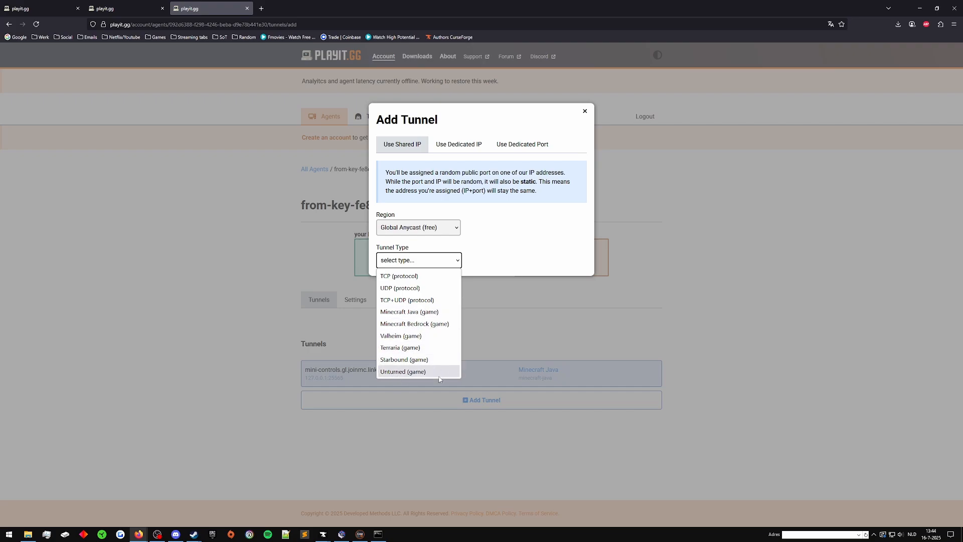
pyautogui.moveTo(417, 347)
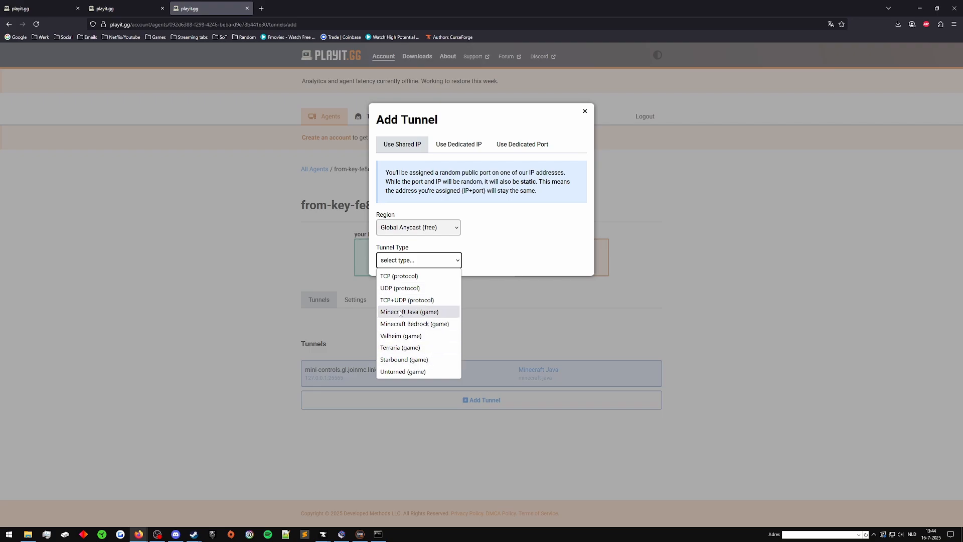
pyautogui.moveTo(406, 300)
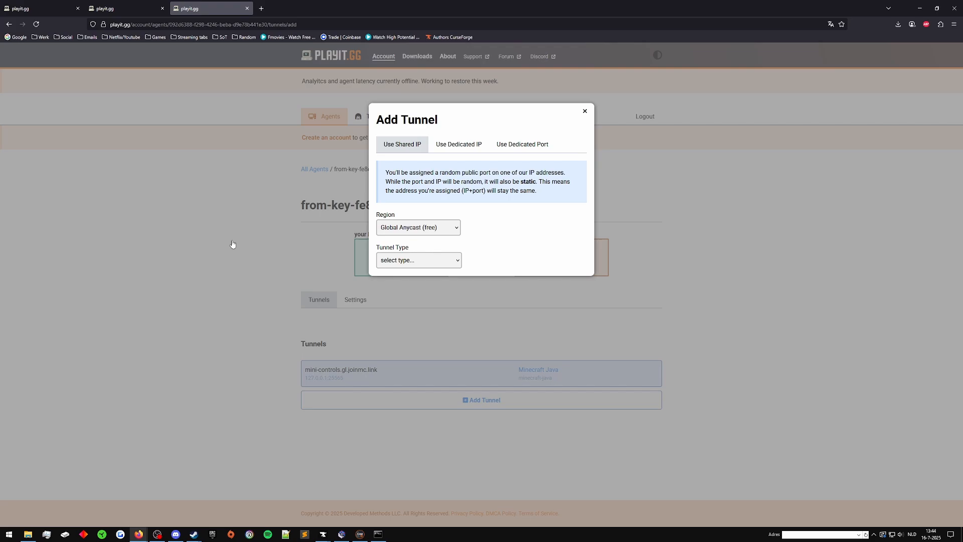
pyautogui.click(584, 112)
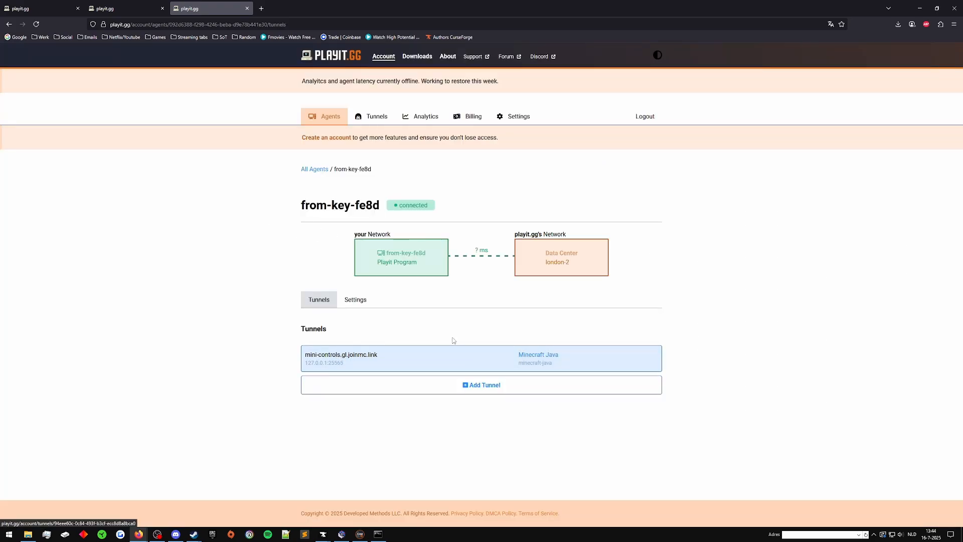
pyautogui.moveTo(362, 359)
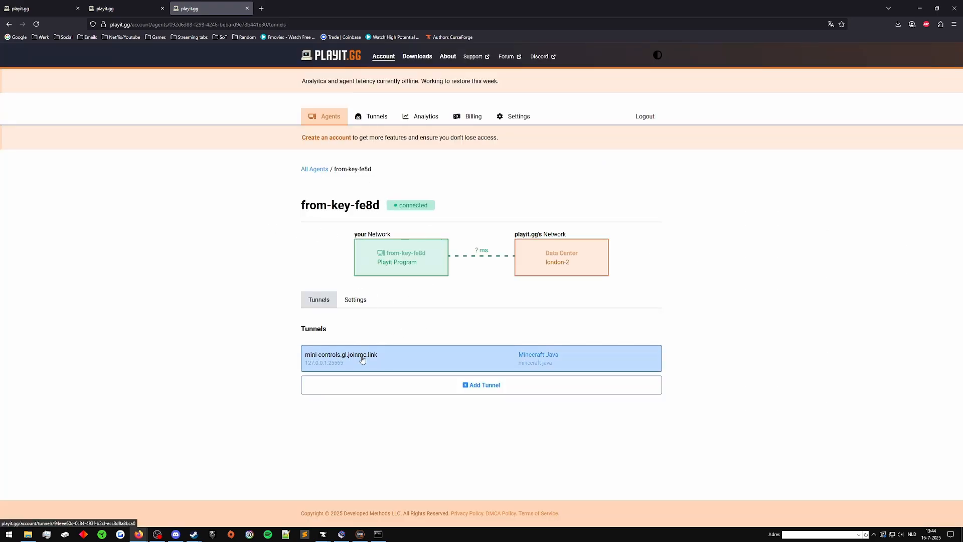
# Open the Minecraft Java tunnel's details and confirm its local port 25565 unchanged.
pyautogui.click(363, 358)
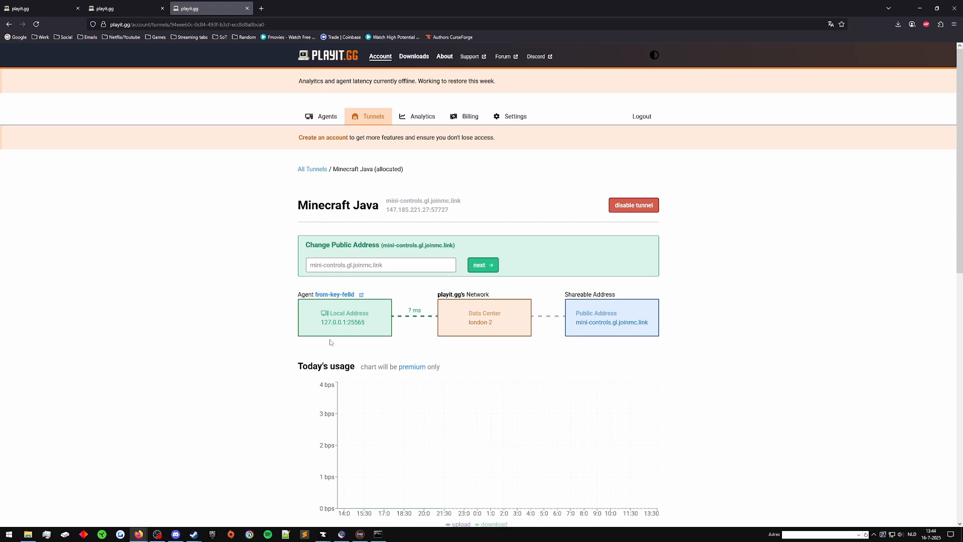
pyautogui.scroll(-3)
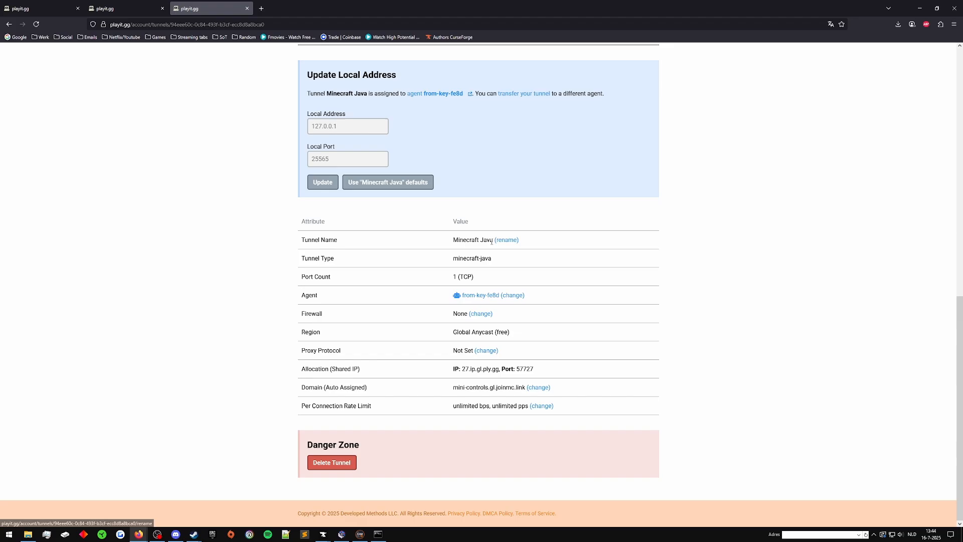
pyautogui.moveTo(532, 269)
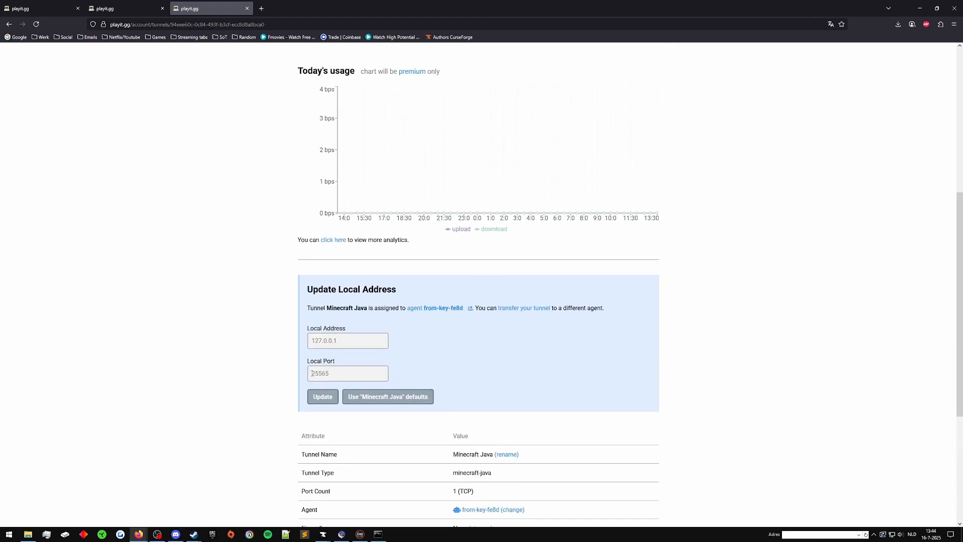
pyautogui.click(347, 373)
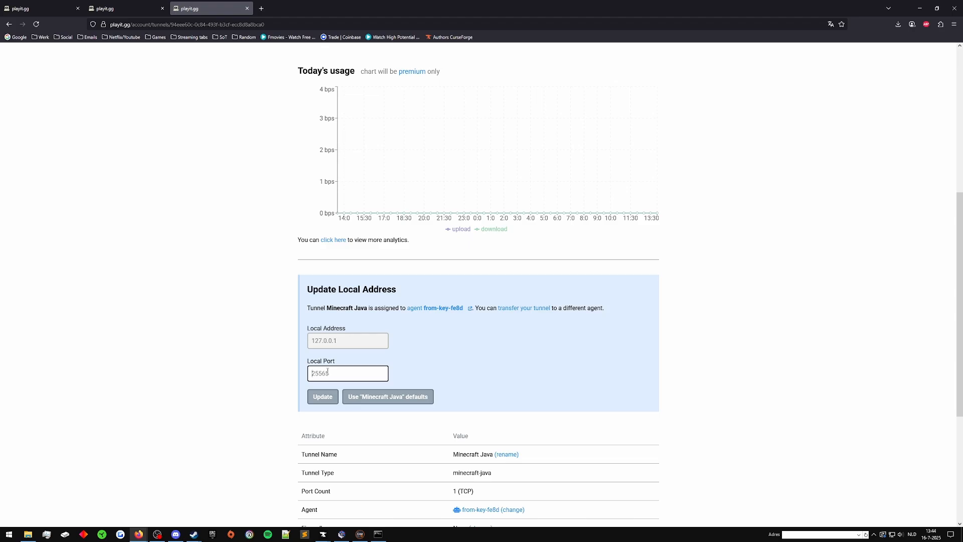
pyautogui.click(347, 340)
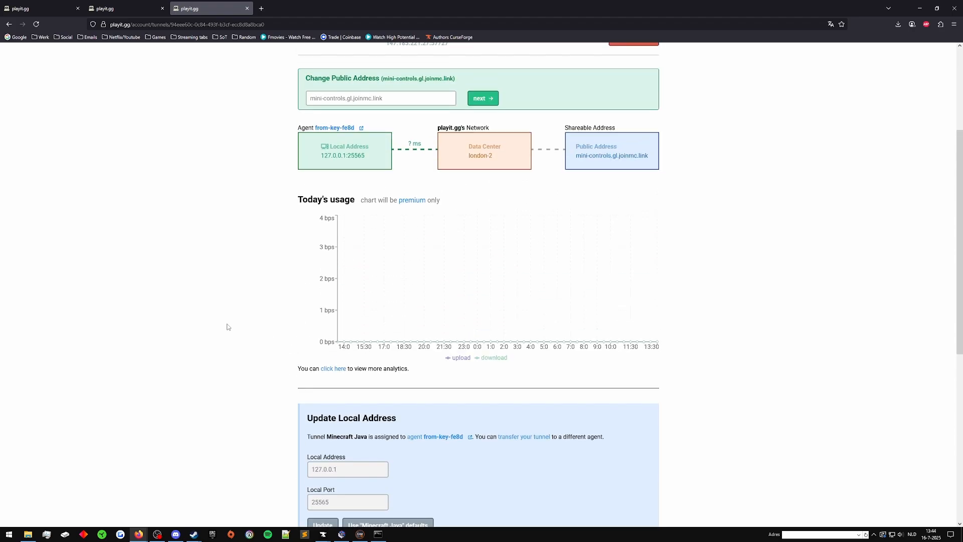
pyautogui.scroll(-3)
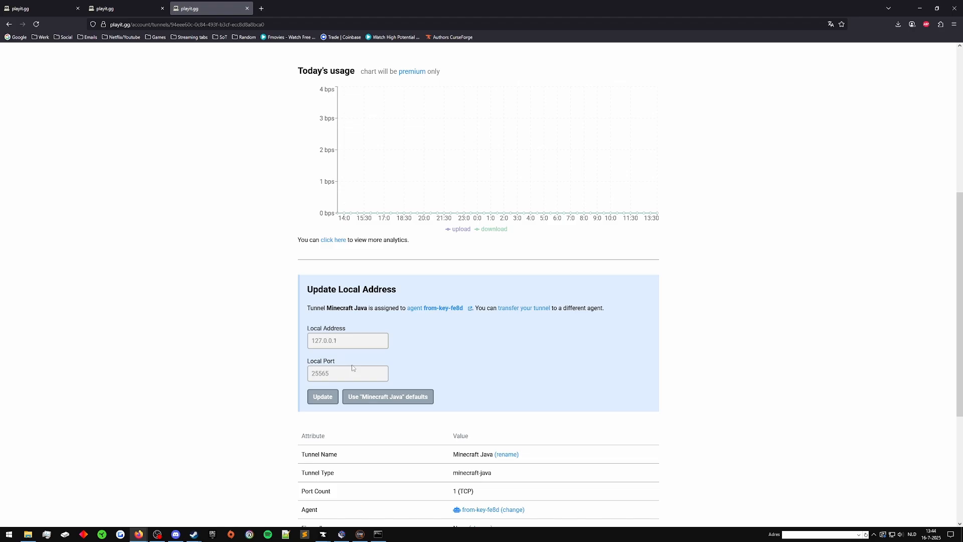
pyautogui.moveTo(258, 372)
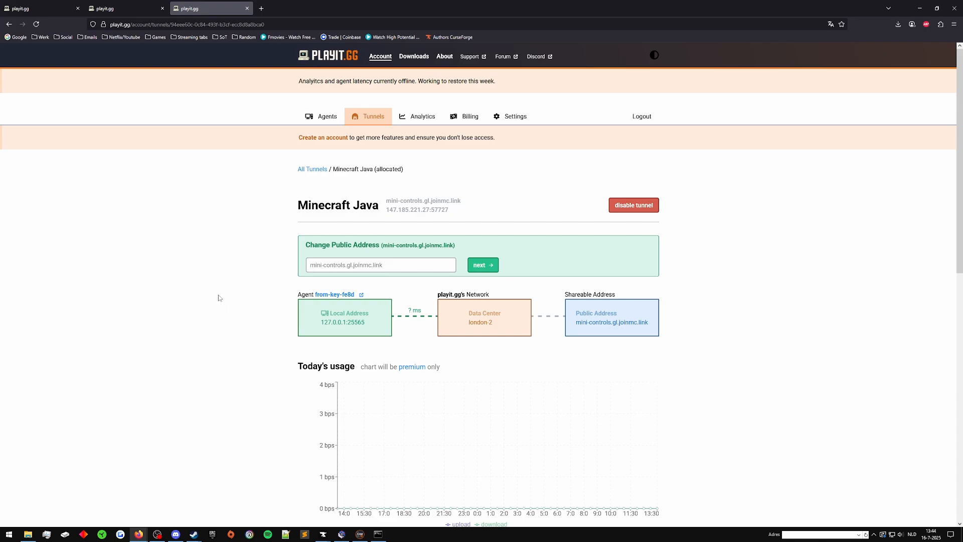
pyautogui.moveTo(222, 332)
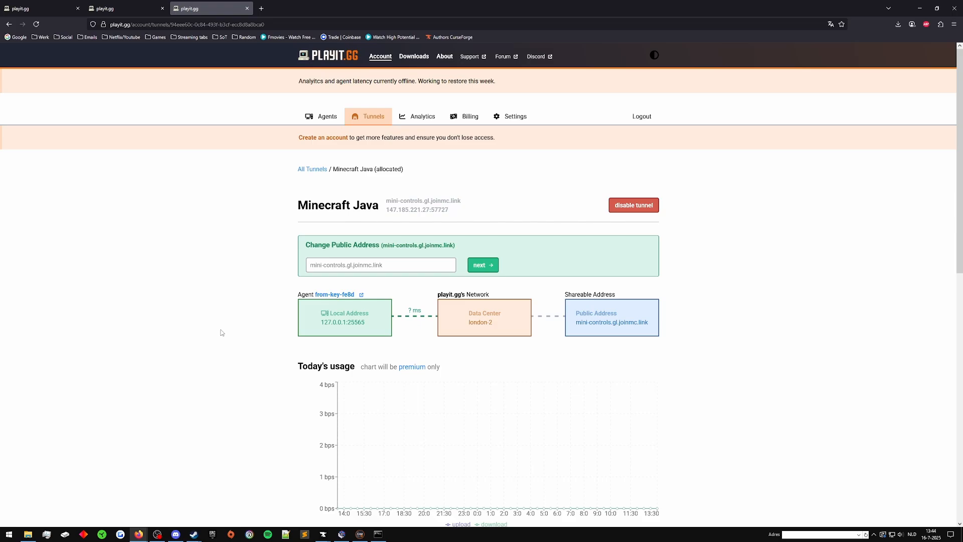
# Close the two duplicate playit.gg pages and return to the multiplayer list.
pyautogui.click(123, 8)
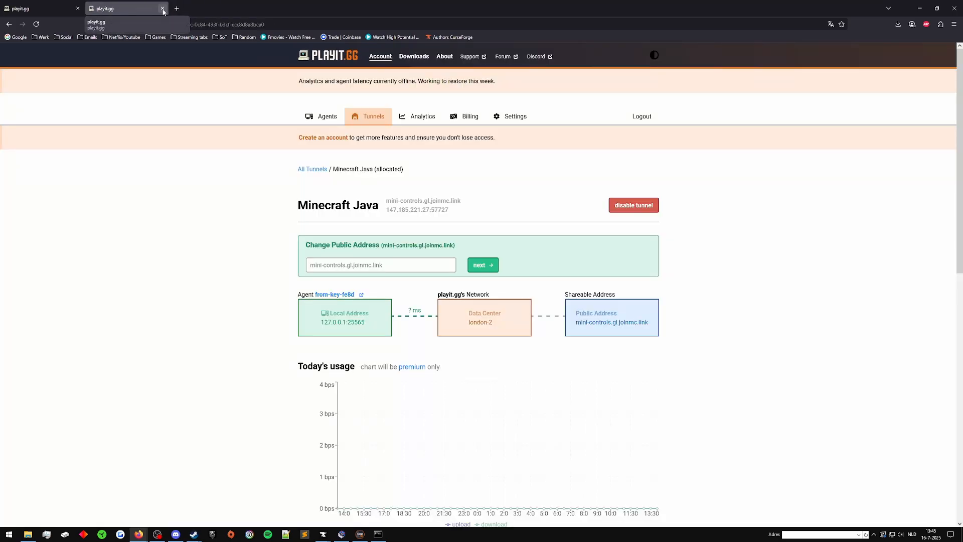
pyautogui.click(162, 8)
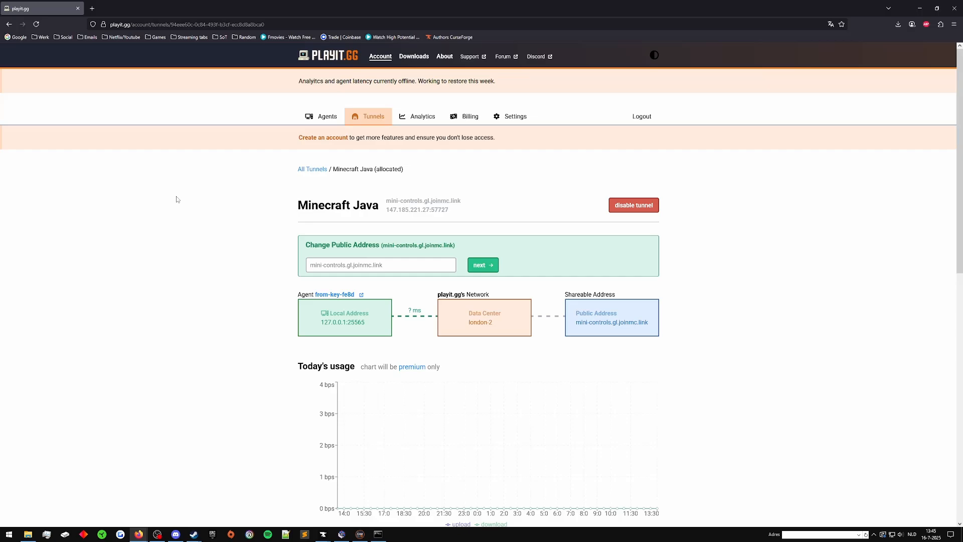
pyautogui.scroll(-3)
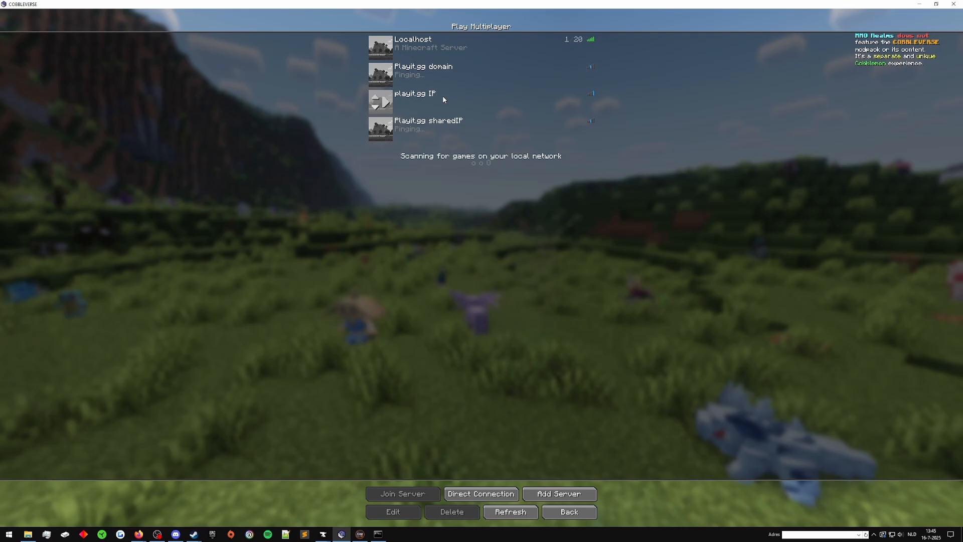
# Confirm the playit.gg IP entry's address 147.185.221.27:57727 and save it so it pings 0/20.
pyautogui.click(392, 512)
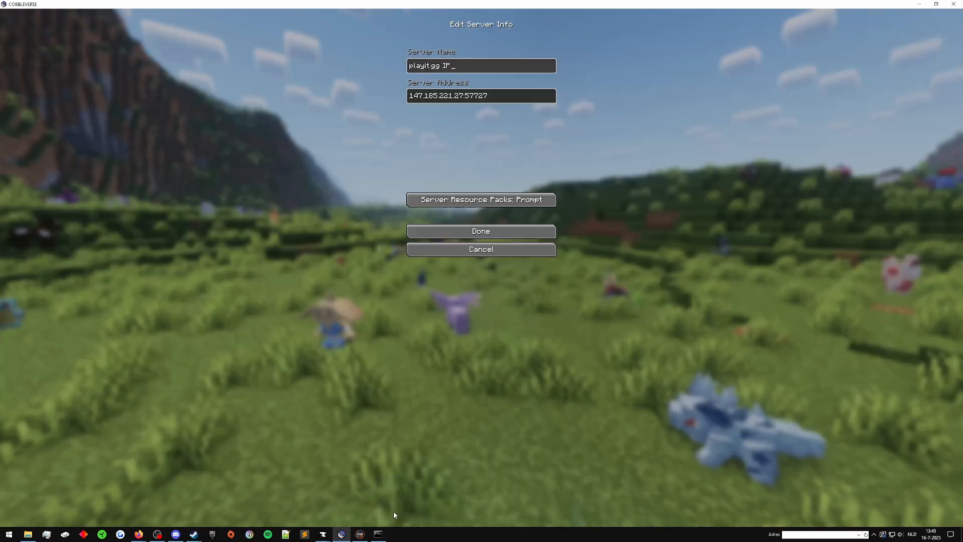
pyautogui.click(480, 231)
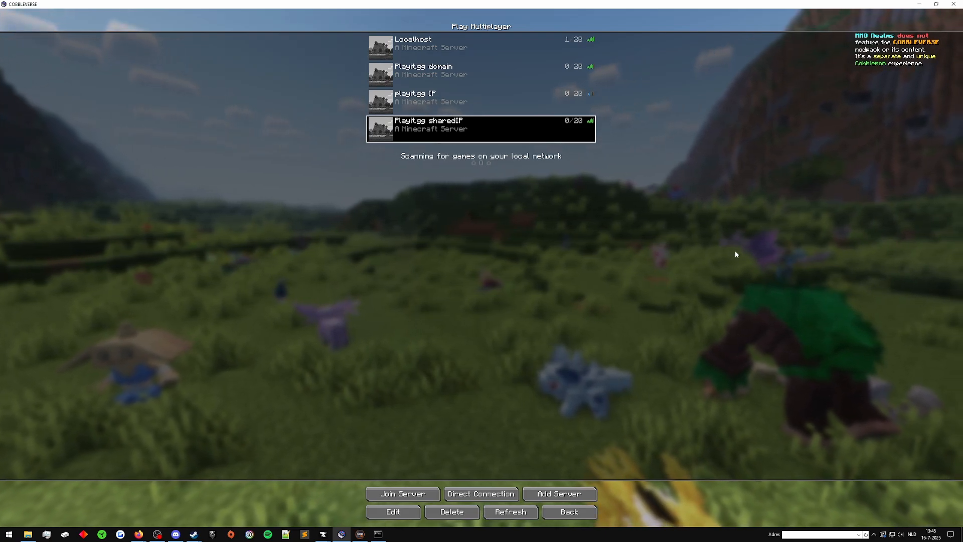
pyautogui.moveTo(736, 223)
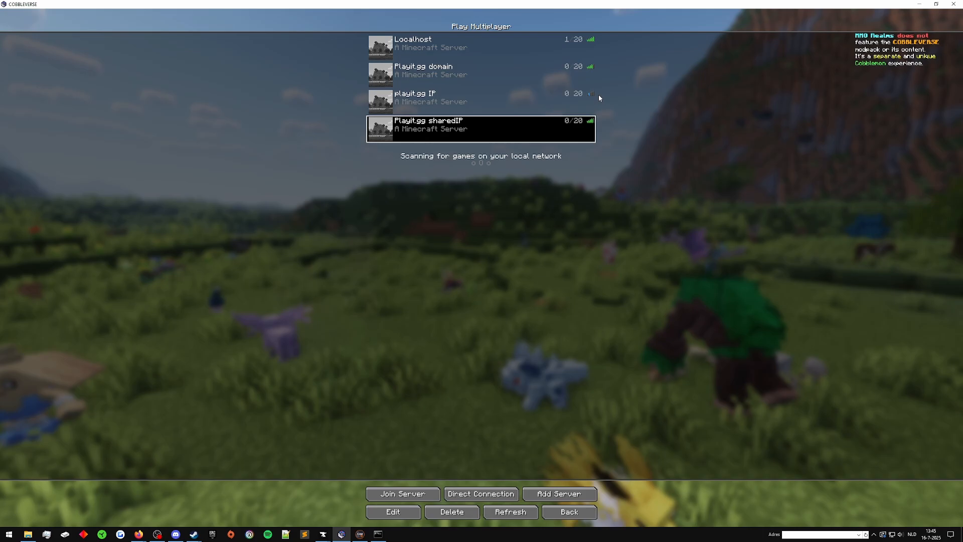
pyautogui.moveTo(590, 122)
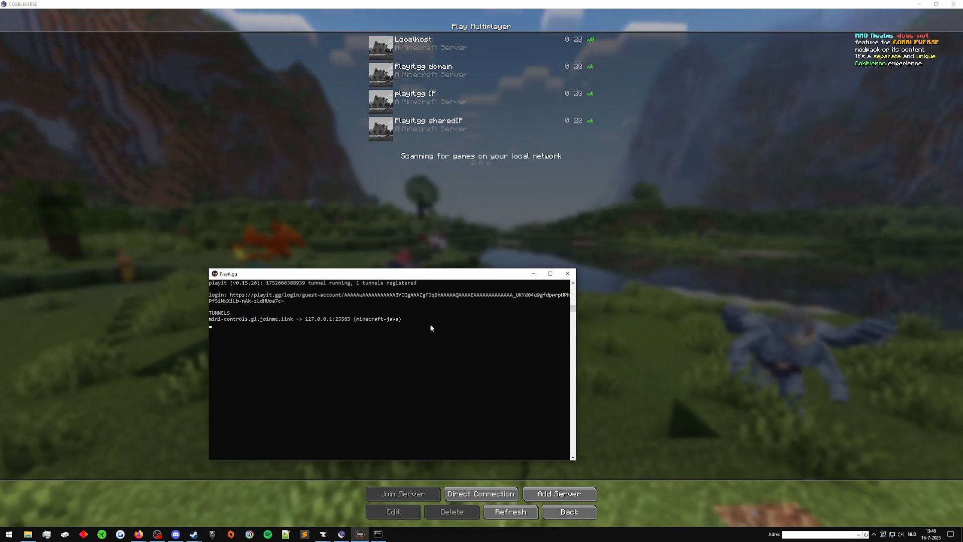
pyautogui.moveTo(266, 372)
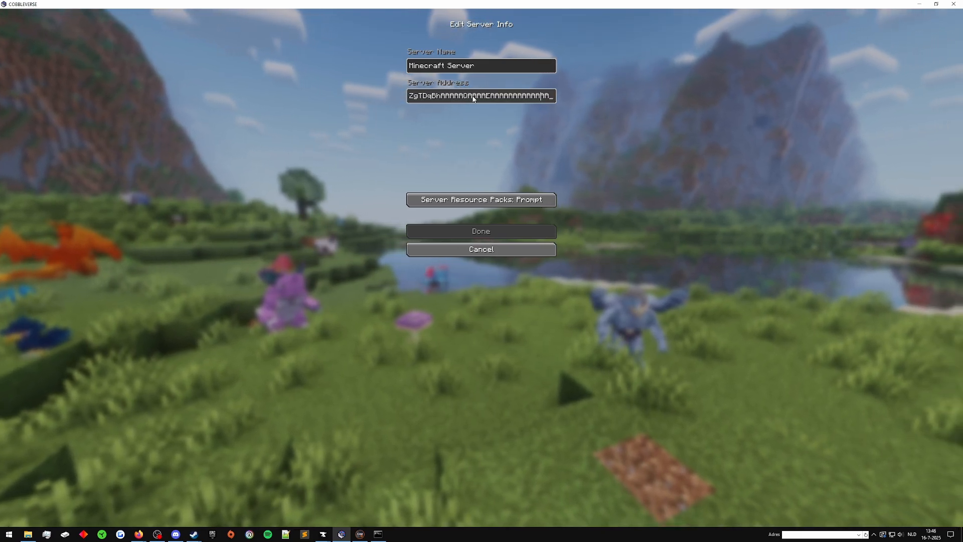
pyautogui.write('https://playit.gg/login/guest-account')
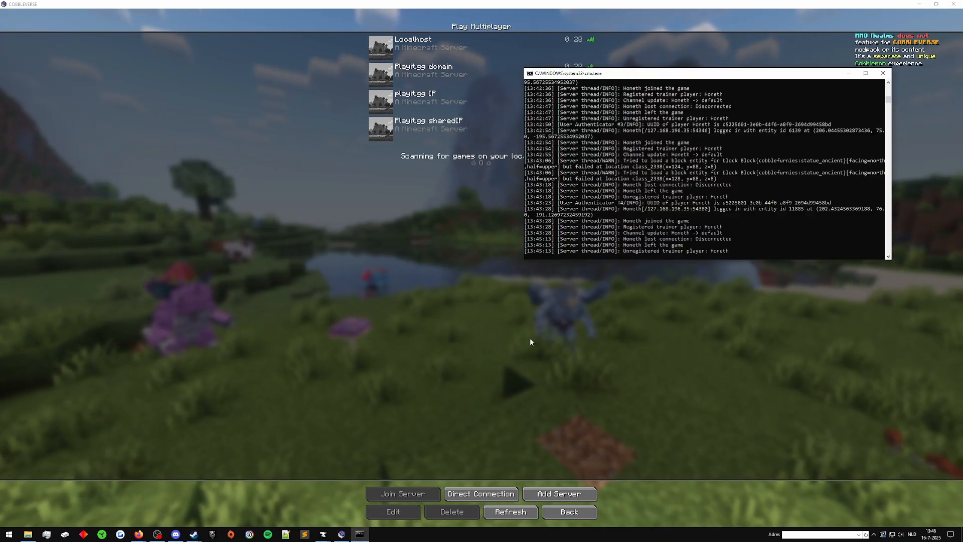
pyautogui.press('ctrl+c')
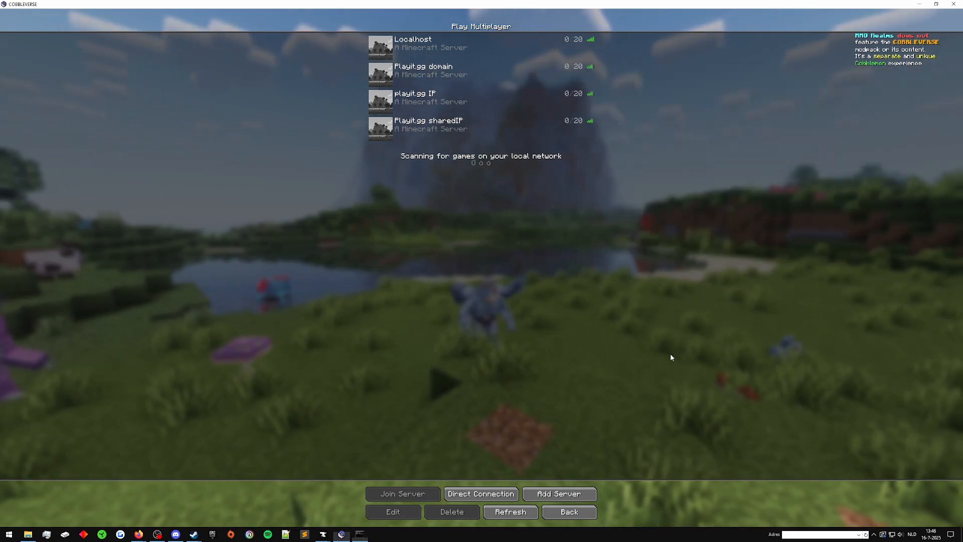
pyautogui.moveTo(191, 253)
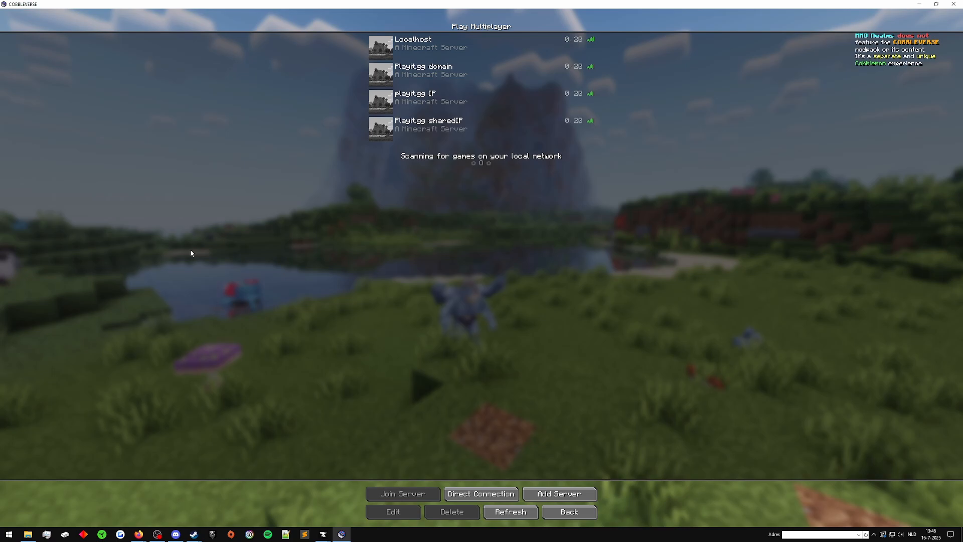
pyautogui.moveTo(178, 283)
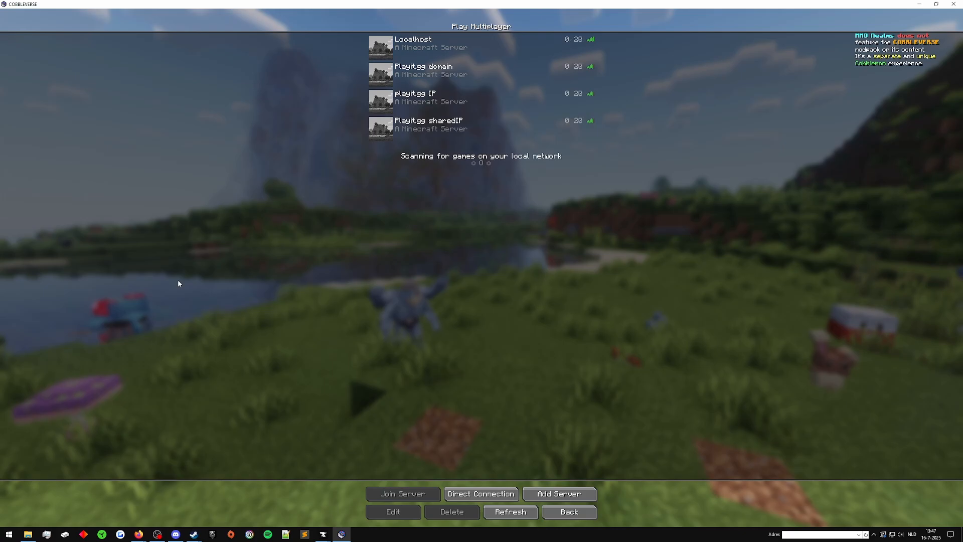
pyautogui.click(566, 510)
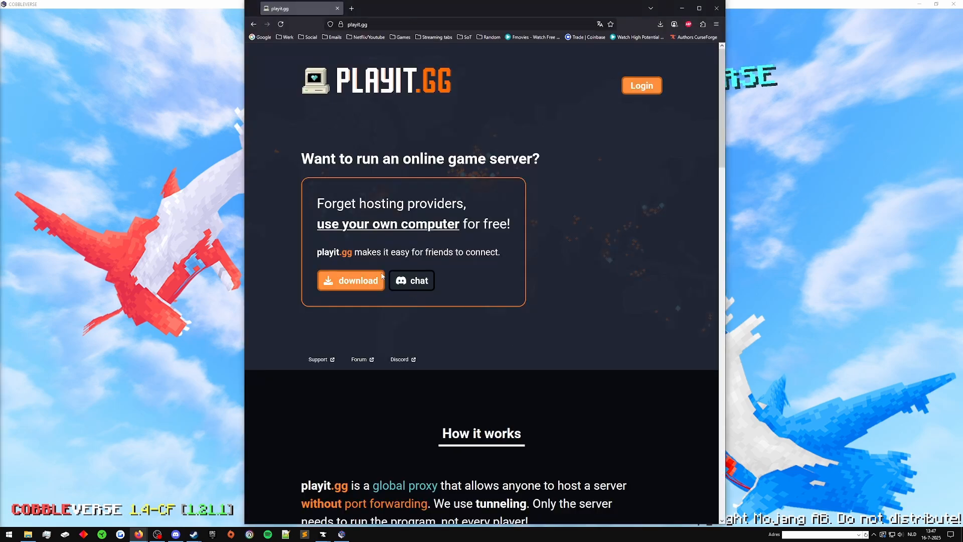
pyautogui.moveTo(589, 292)
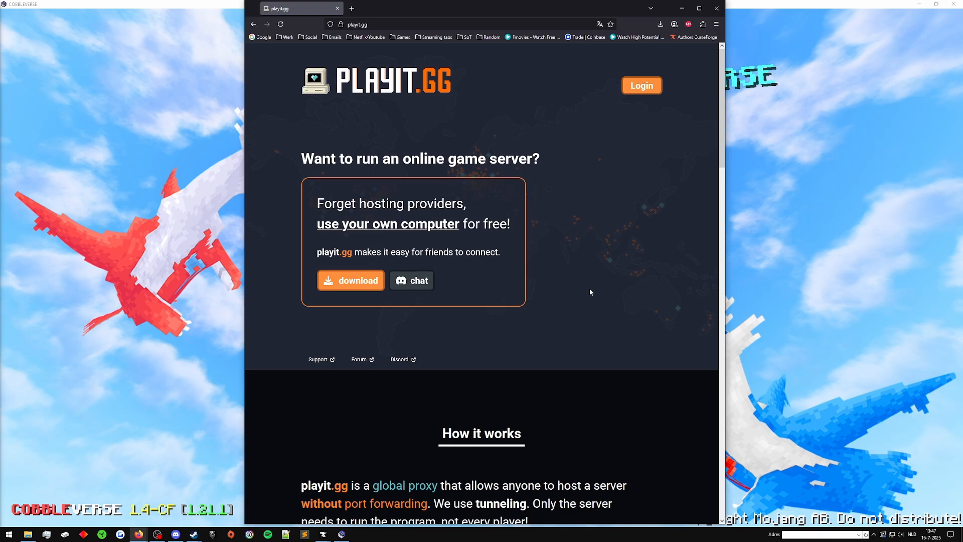
pyautogui.moveTo(558, 141)
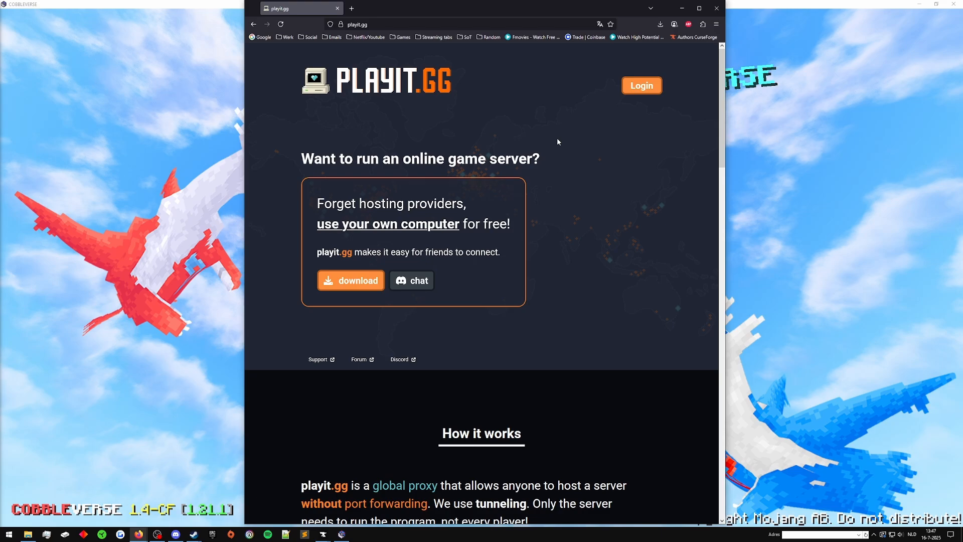
pyautogui.moveTo(675, 228)
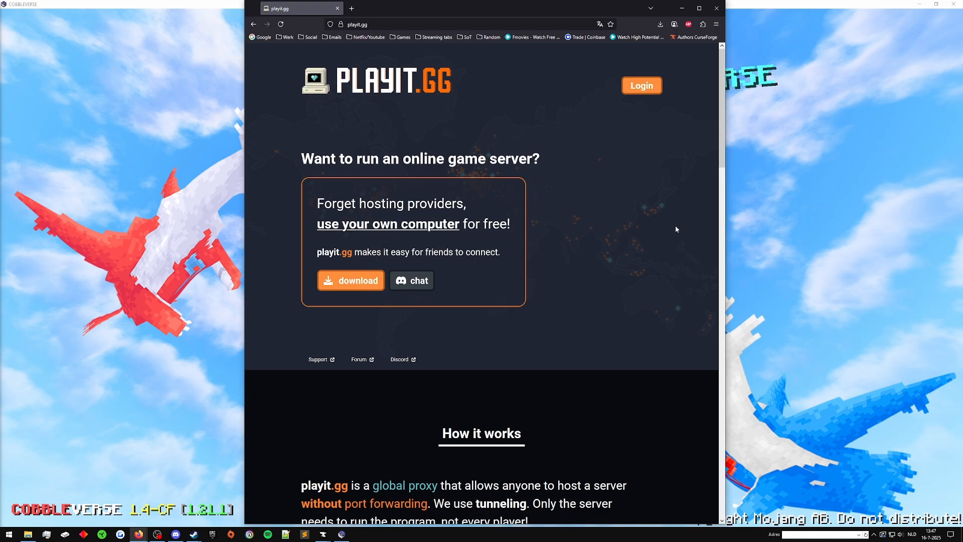
pyautogui.moveTo(739, 4)
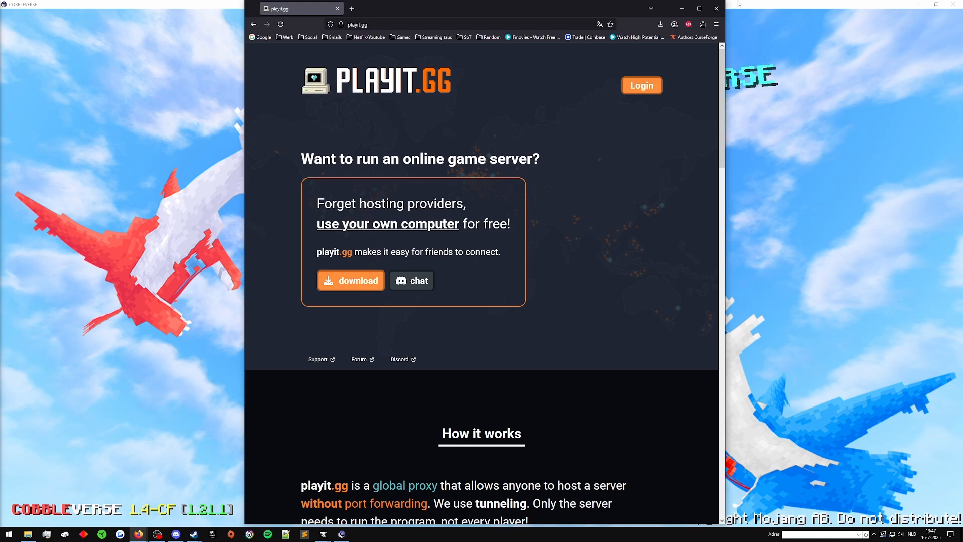